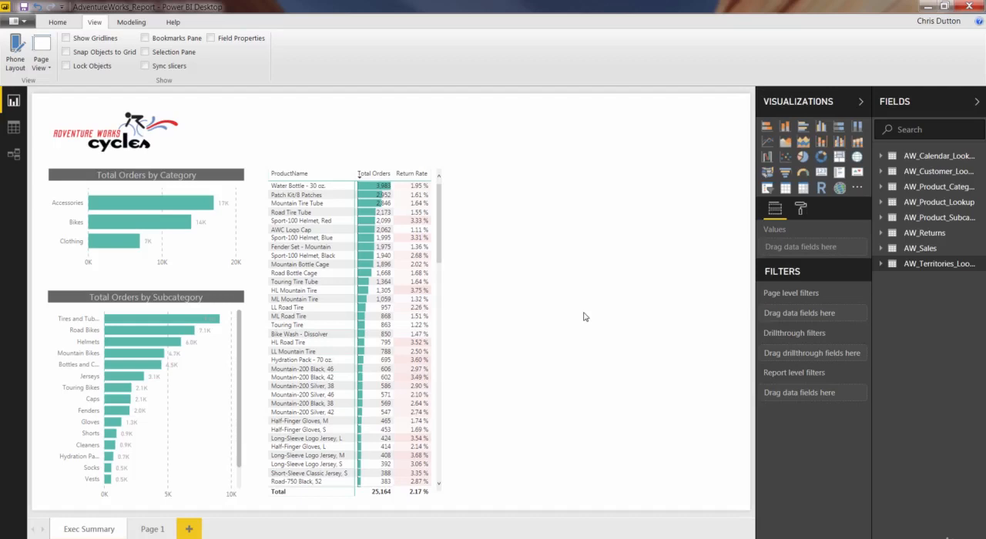
{"action": "mouse_move", "coordinate": [738, 219]}
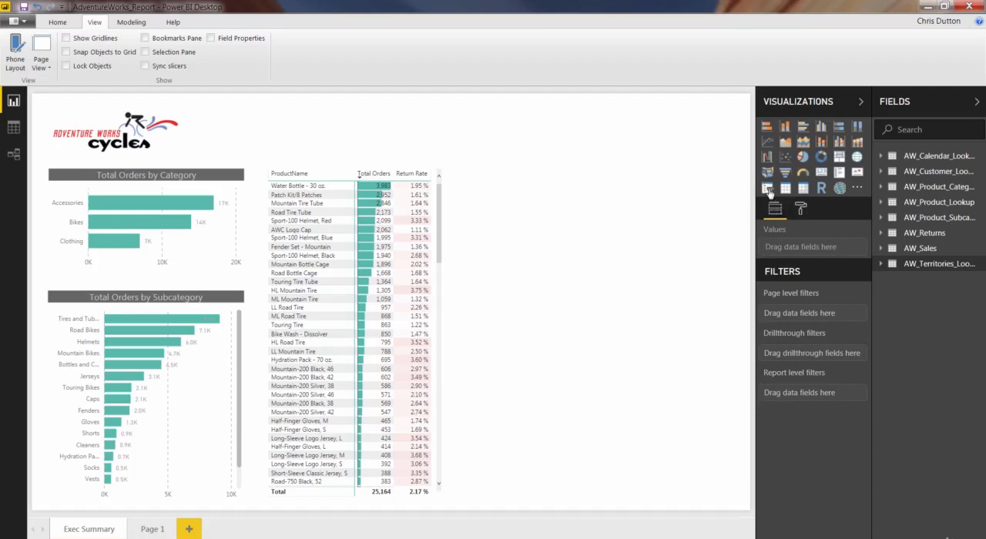
Add an empty slicer to the Exec Summary page and expand the AW_Territories_Lookup fields
{"action": "left_click", "coordinate": [767, 188]}
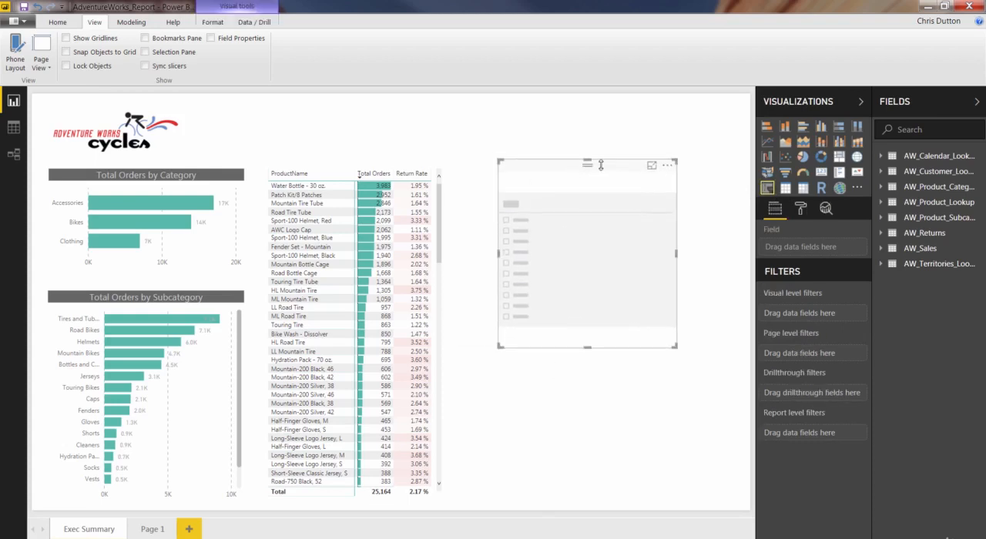
{"action": "mouse_move", "coordinate": [567, 300]}
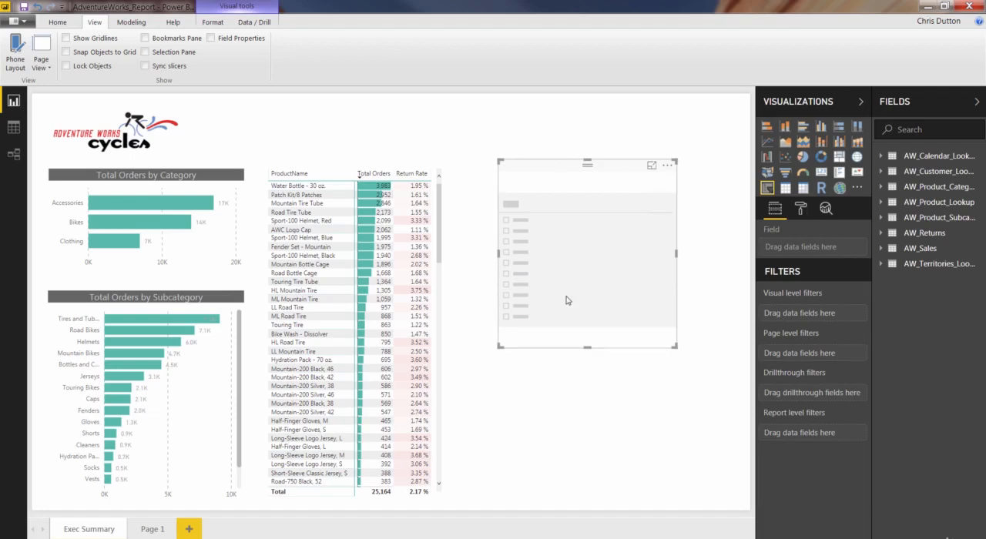
{"action": "mouse_move", "coordinate": [616, 277]}
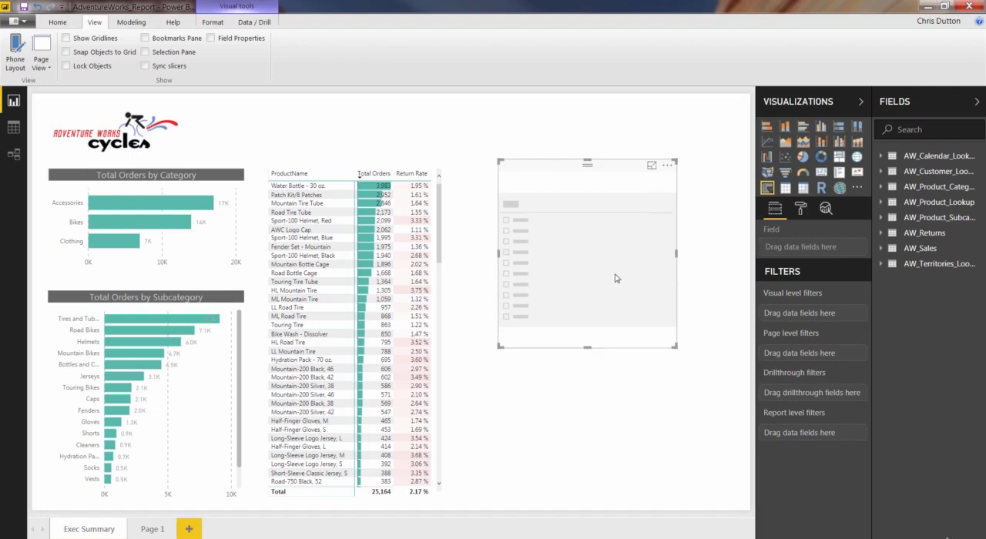
{"action": "mouse_move", "coordinate": [533, 262]}
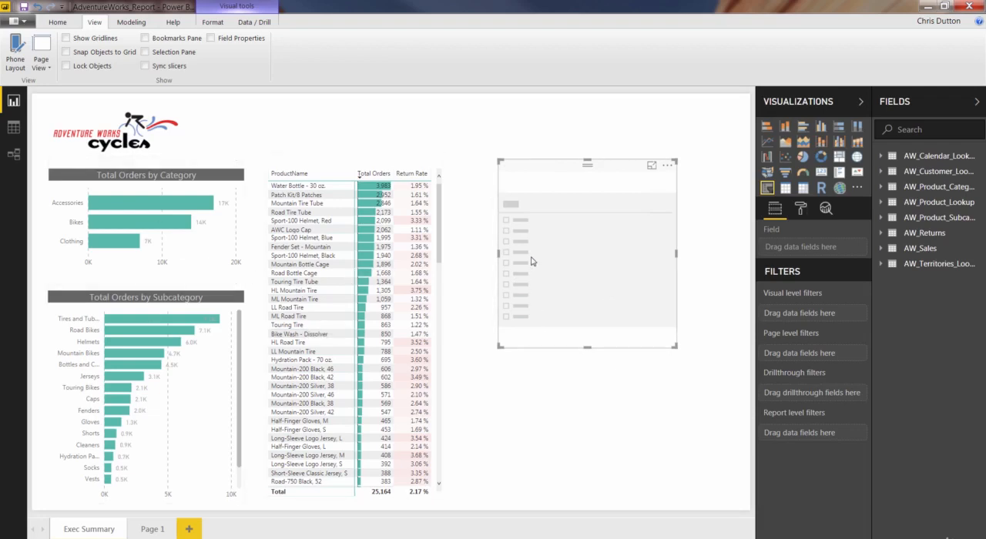
{"action": "mouse_move", "coordinate": [609, 191]}
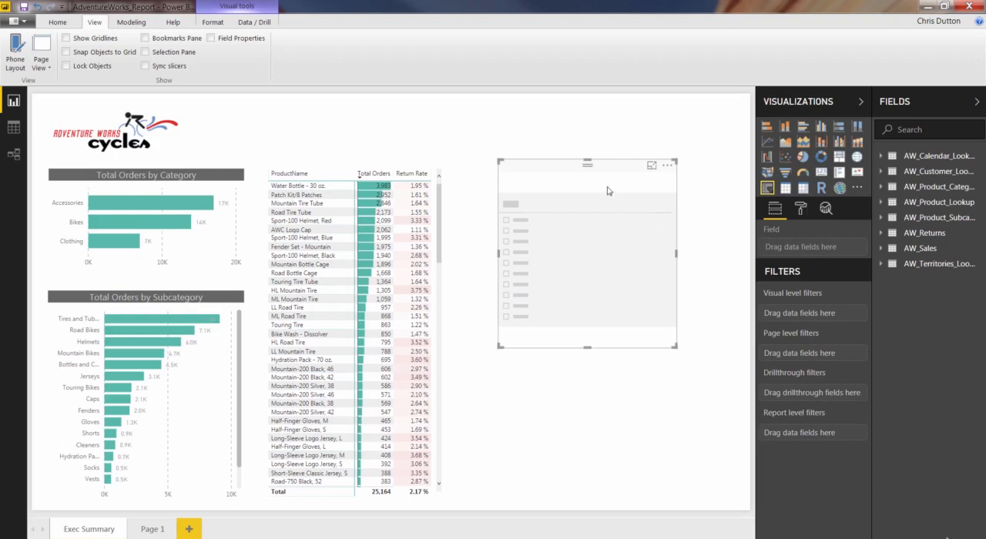
{"action": "mouse_move", "coordinate": [835, 225]}
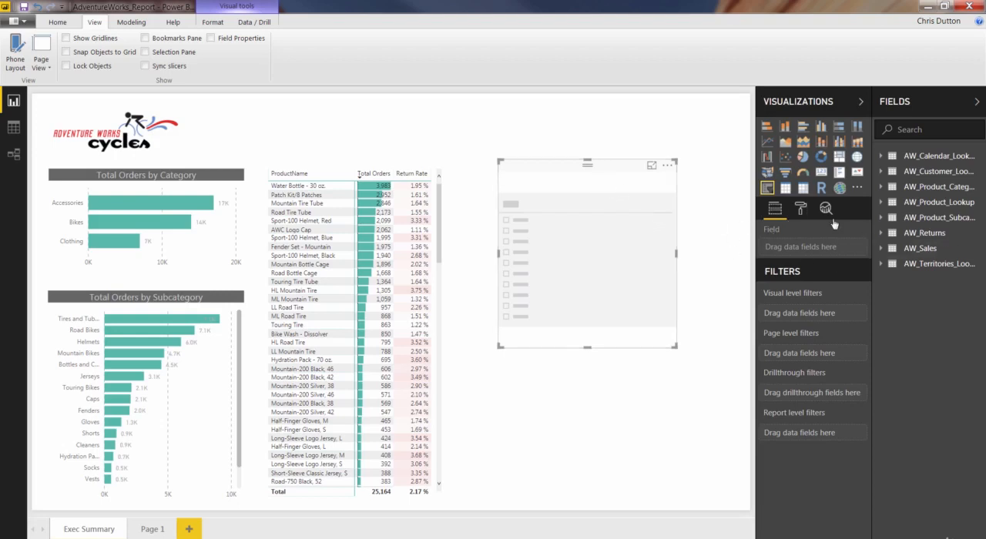
{"action": "mouse_move", "coordinate": [748, 257]}
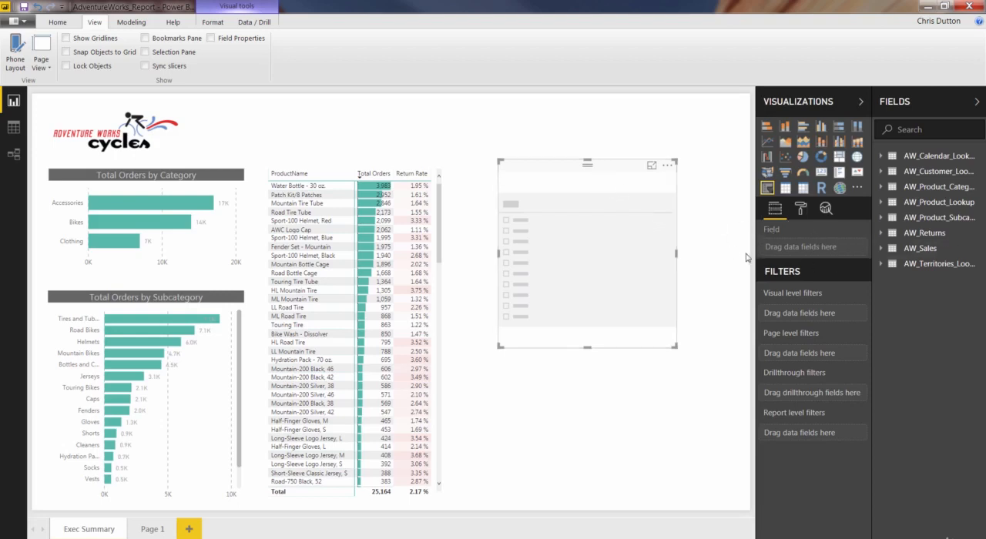
{"action": "left_click", "coordinate": [882, 264]}
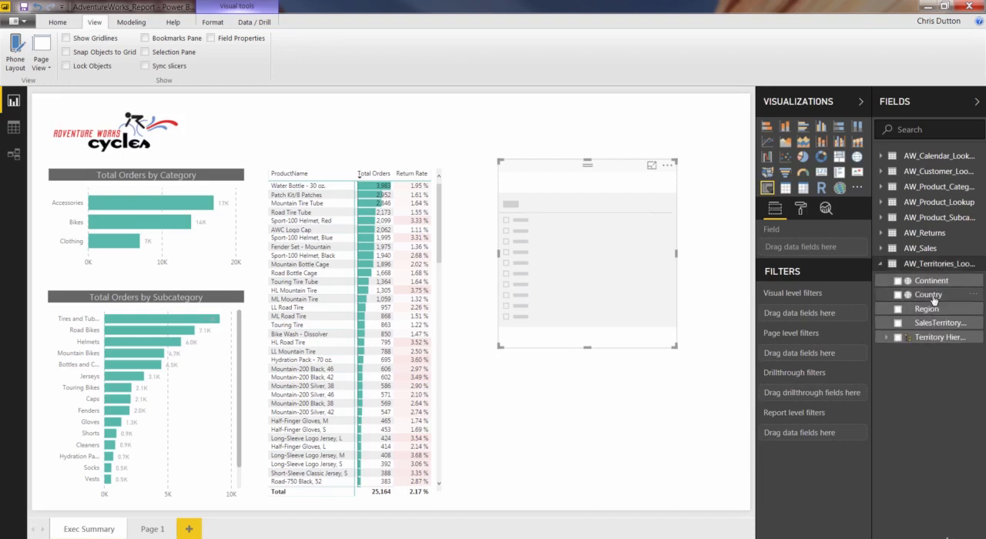
Put Country into the slicer and test filtering by Australia and Canada before clearing the selection
{"action": "left_click", "coordinate": [908, 294]}
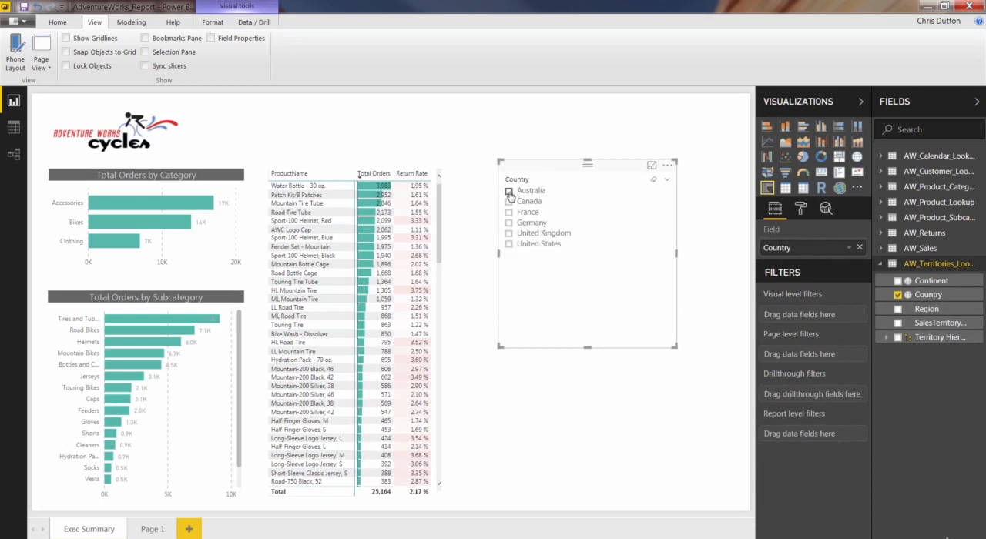
{"action": "left_click", "coordinate": [509, 191]}
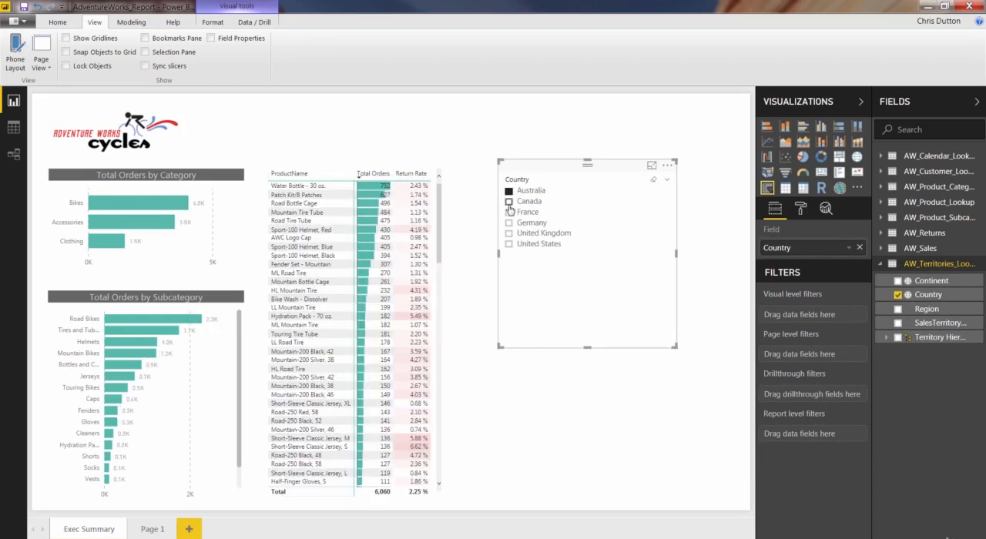
{"action": "left_click", "coordinate": [509, 213]}
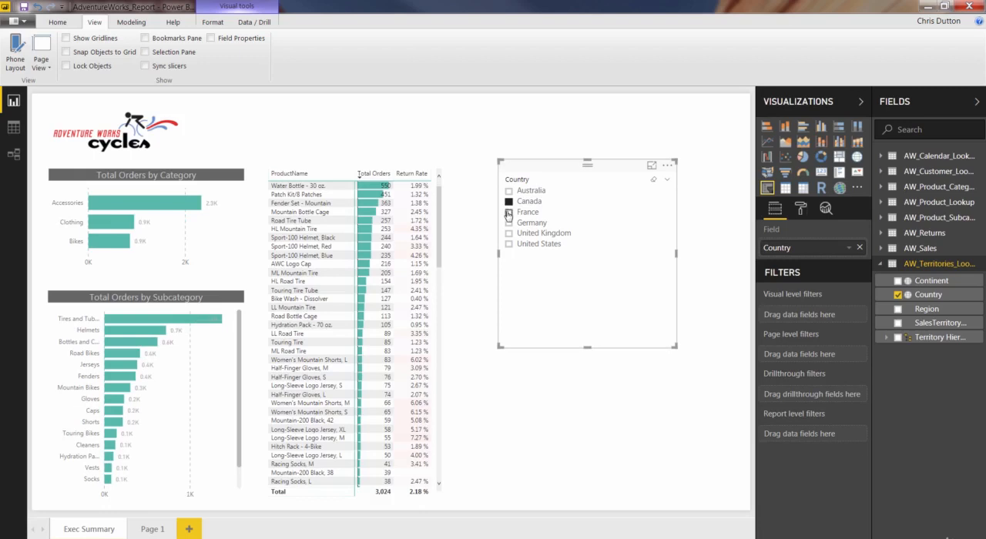
{"action": "left_click", "coordinate": [508, 213]}
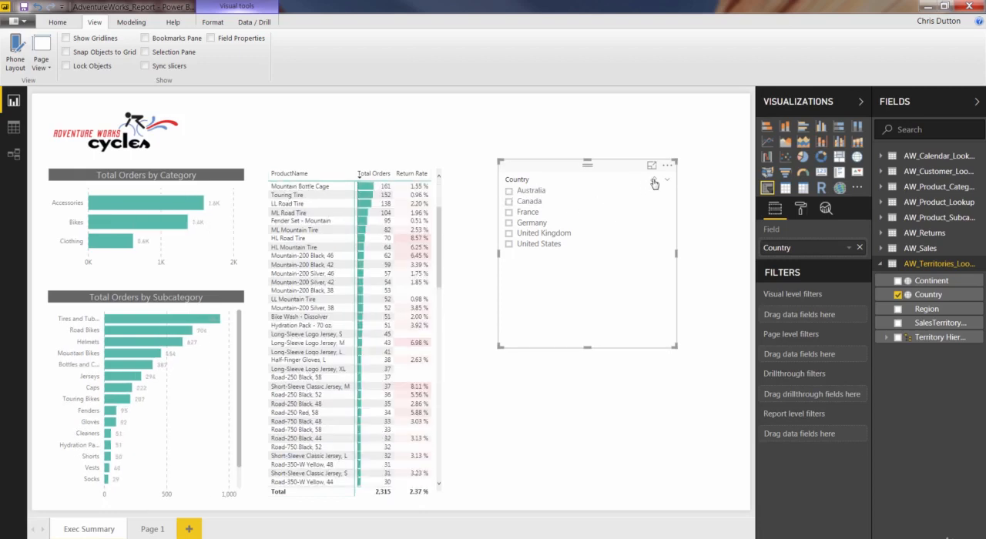
{"action": "left_click", "coordinate": [665, 179]}
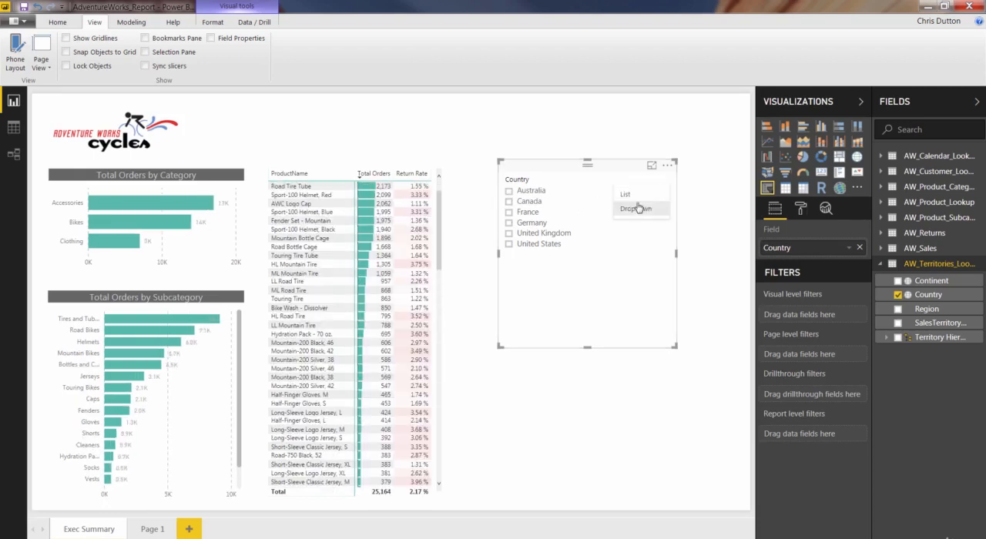
Show the Country slicer as a dropdown set to All
{"action": "left_click", "coordinate": [637, 210]}
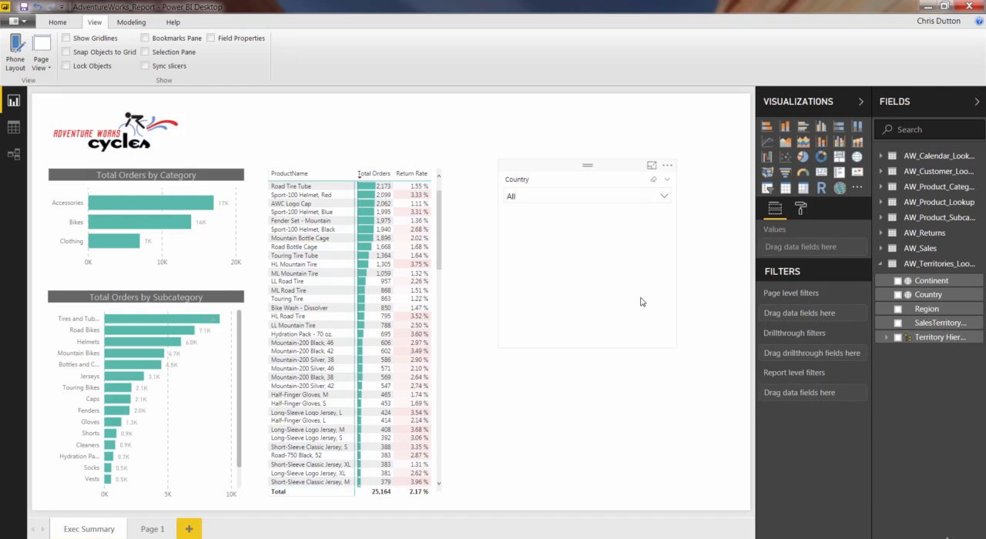
{"action": "mouse_move", "coordinate": [585, 166]}
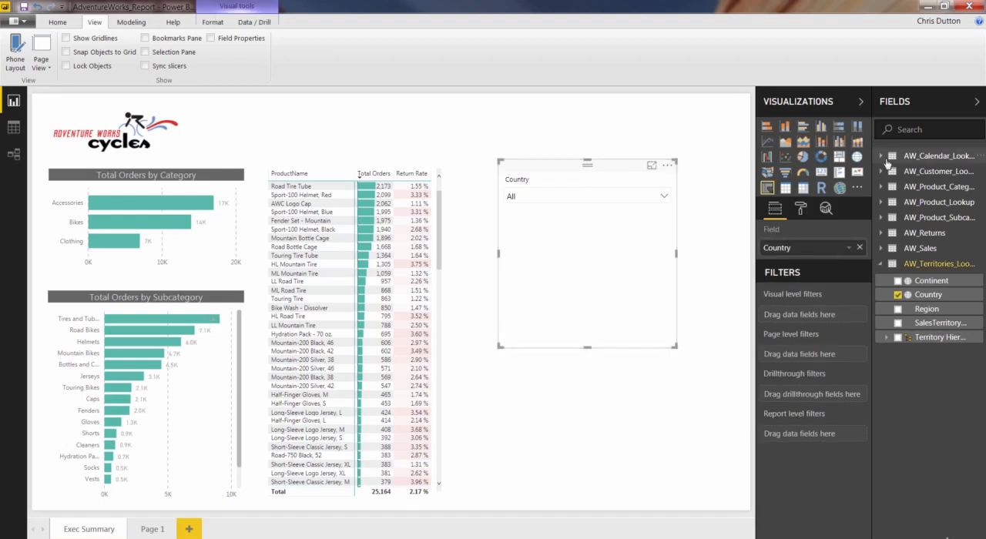
Replace Country with Date from AW_Calendar_Lookup in the slicer and scroll through the date list
{"action": "left_click", "coordinate": [882, 156]}
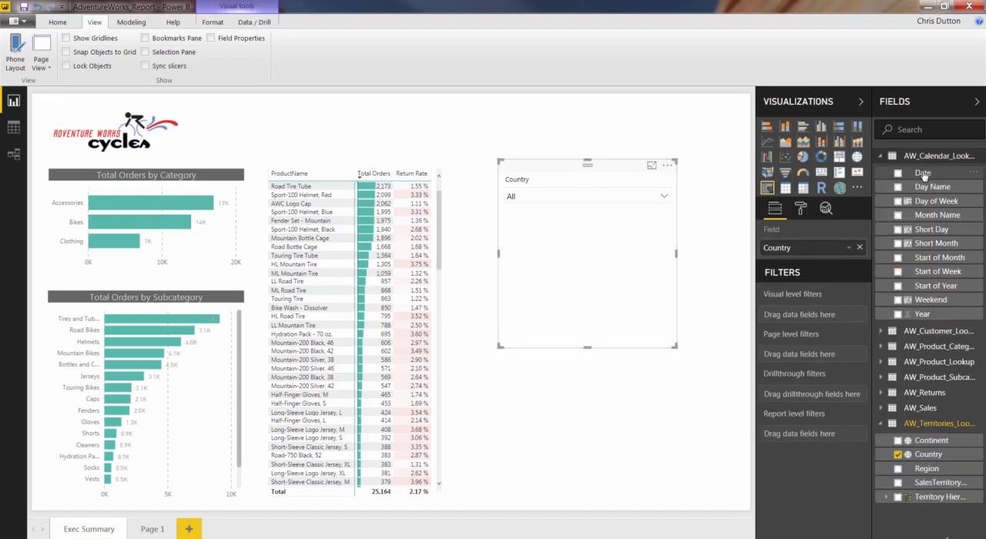
{"action": "left_click", "coordinate": [897, 172]}
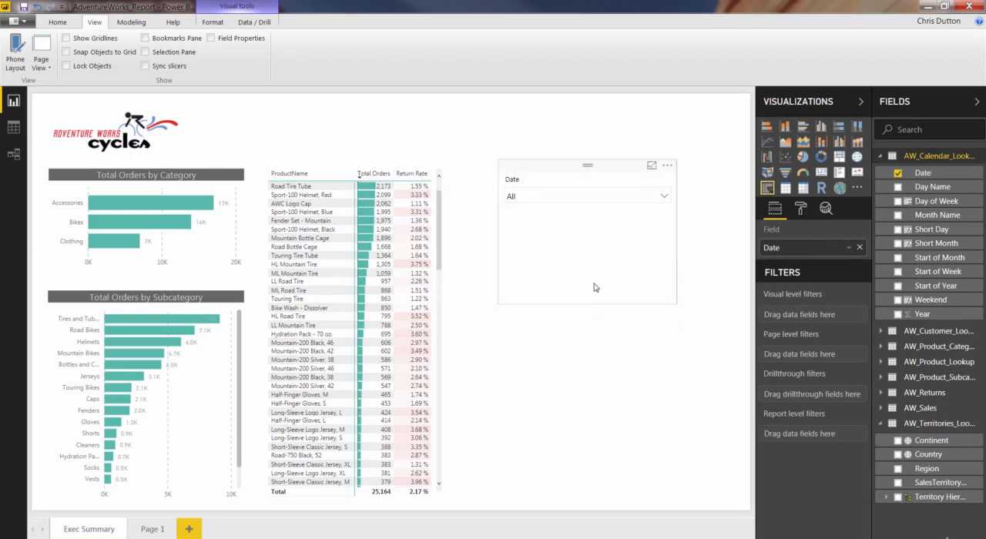
{"action": "left_click", "coordinate": [663, 196]}
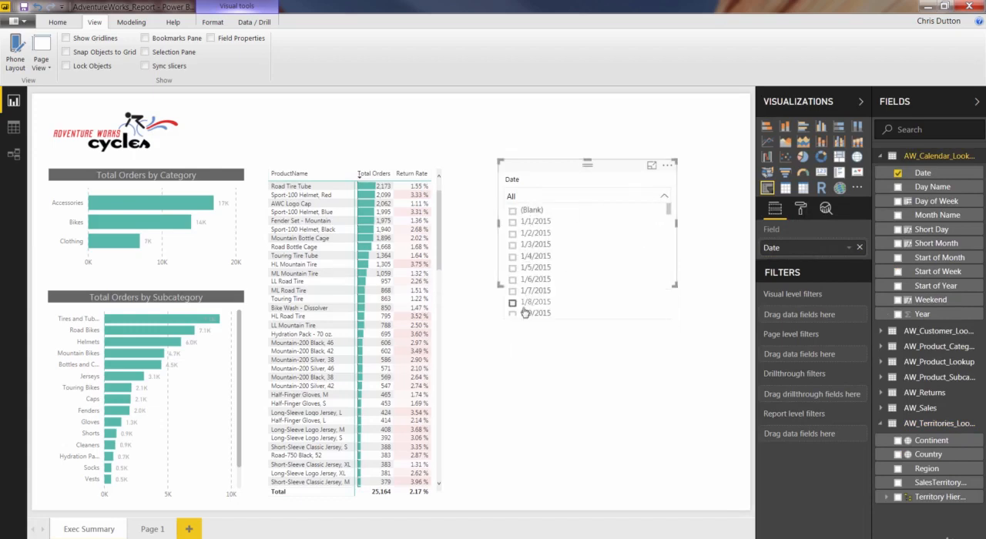
{"action": "scroll", "scroll_direction": "down", "scroll_amount": 3}
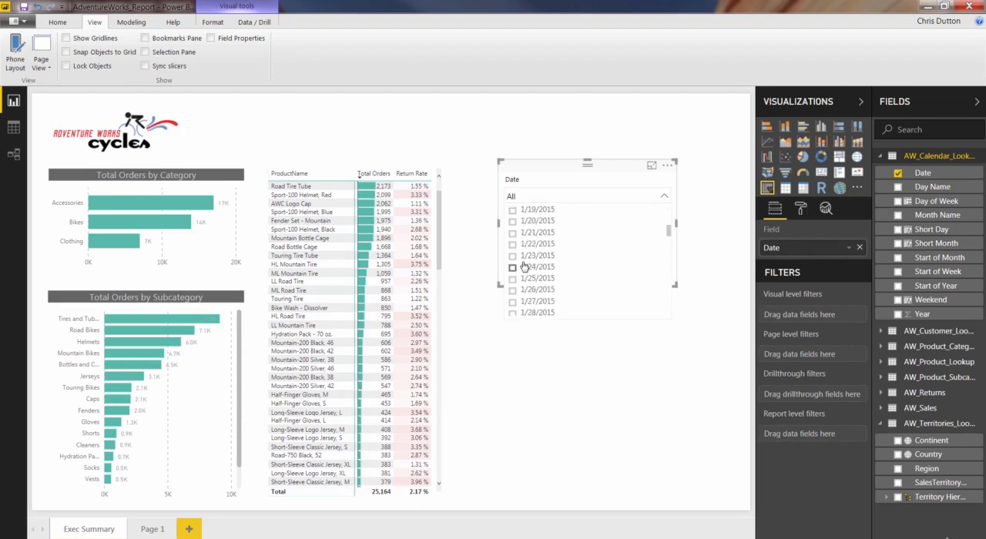
{"action": "scroll", "scroll_direction": "down", "scroll_amount": 3}
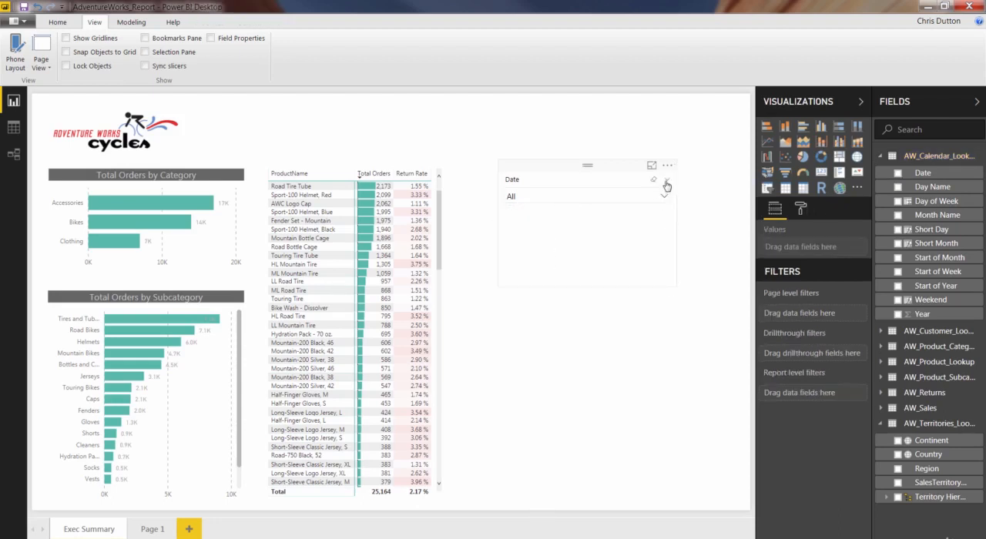
{"action": "left_click", "coordinate": [666, 185]}
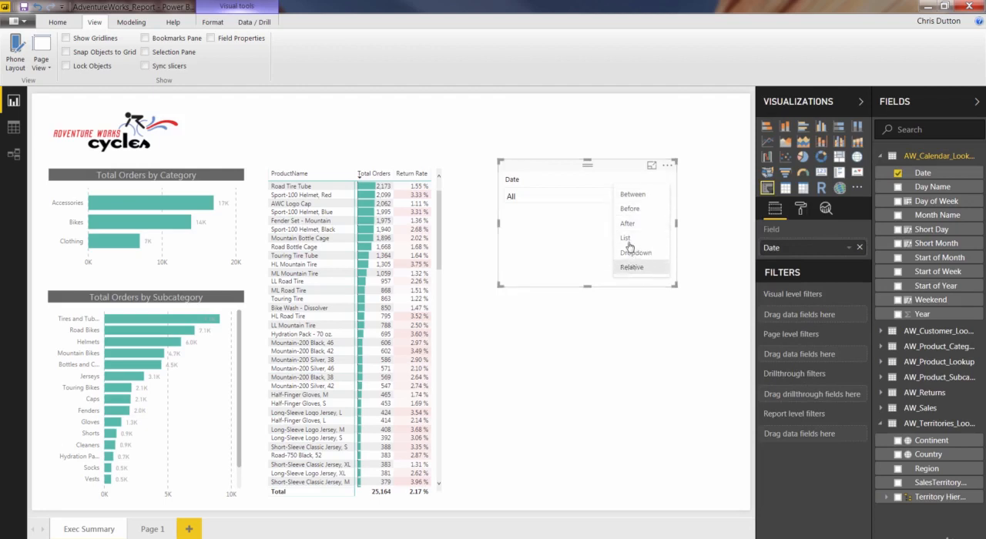
{"action": "mouse_move", "coordinate": [632, 194]}
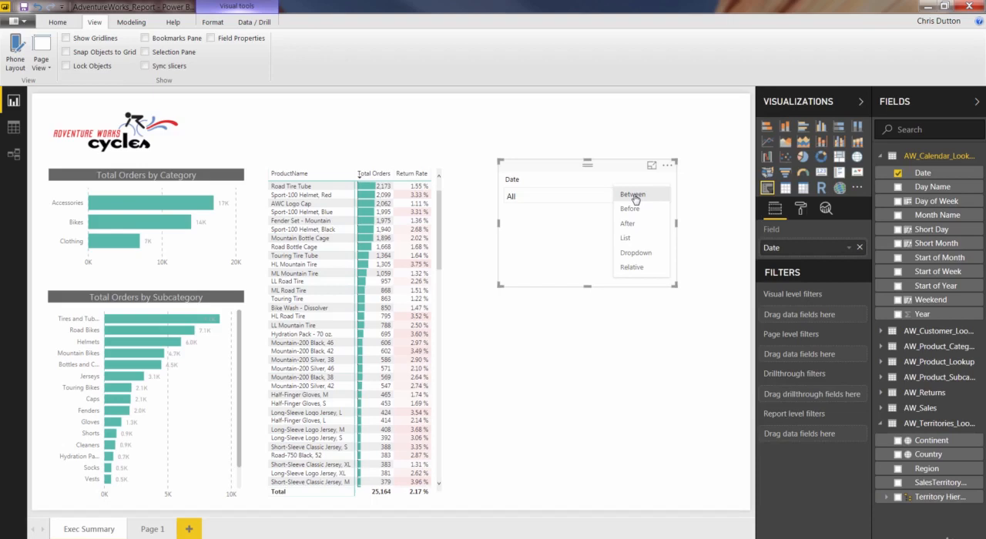
{"action": "left_click", "coordinate": [632, 195]}
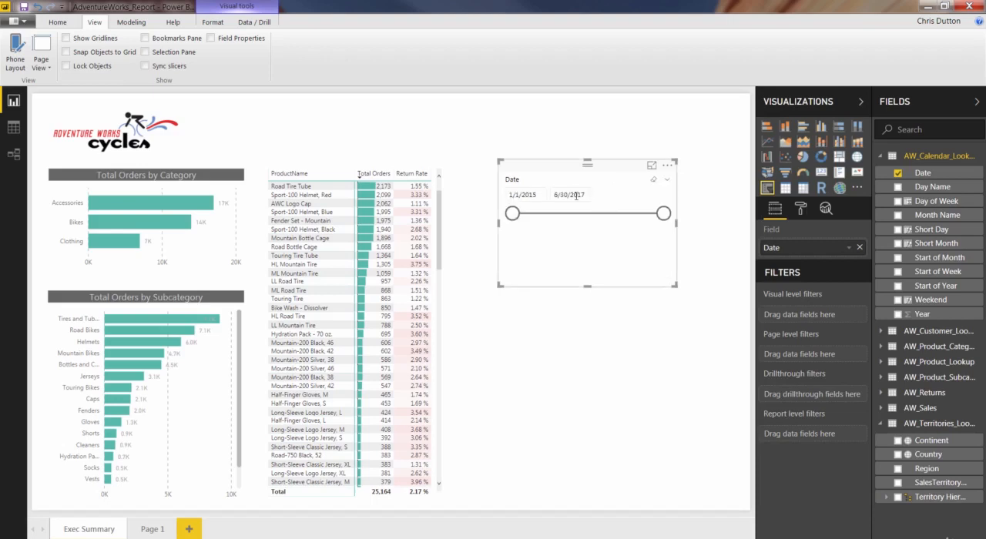
{"action": "left_click_drag", "start_coordinate": [512, 213], "coordinate": [524, 213]}
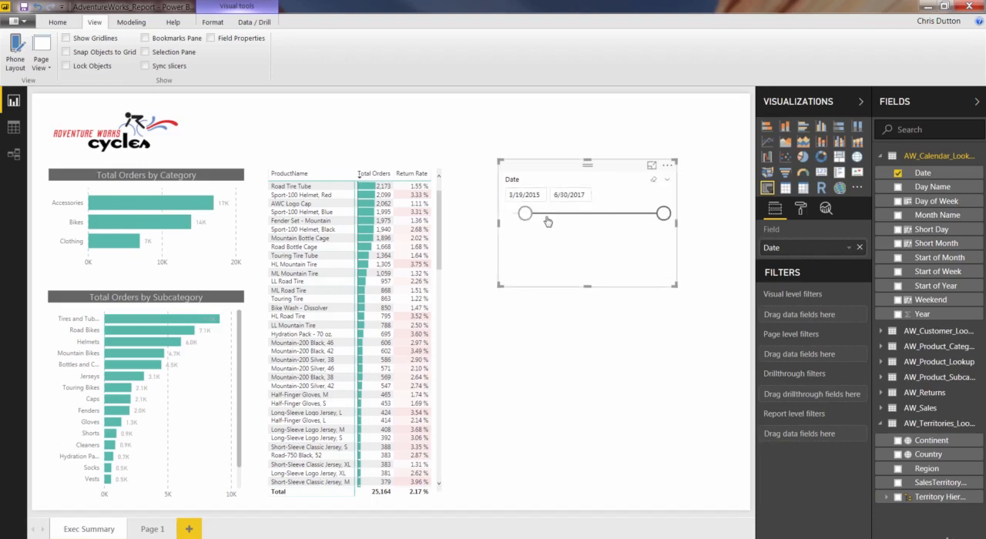
{"action": "left_click_drag", "start_coordinate": [666, 212], "coordinate": [639, 213]}
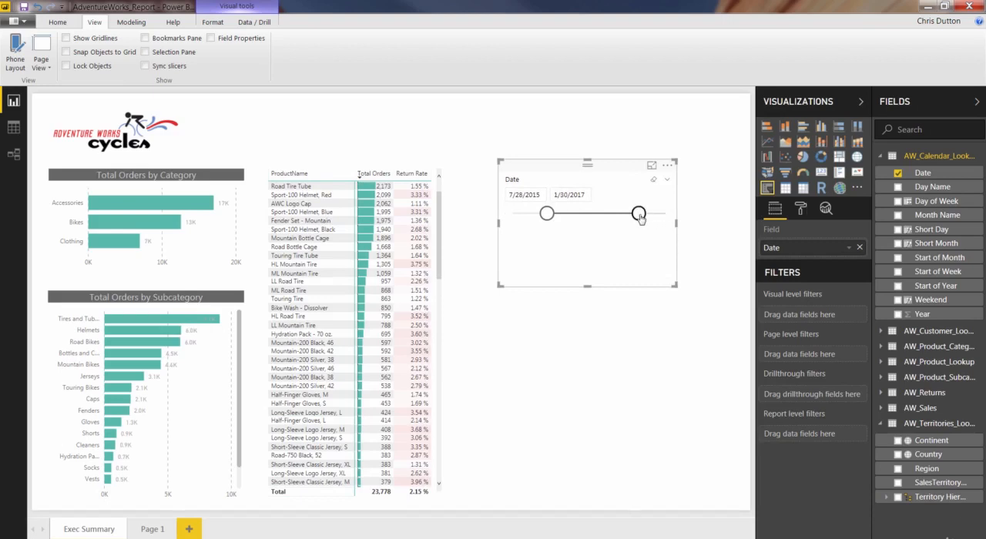
{"action": "left_click_drag", "start_coordinate": [547, 213], "coordinate": [511, 212]}
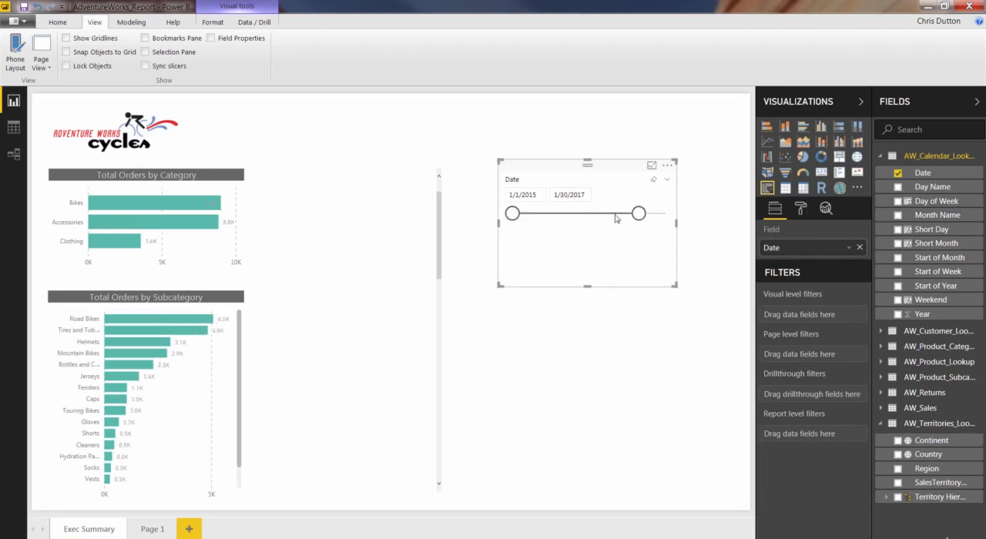
{"action": "left_click_drag", "start_coordinate": [640, 213], "coordinate": [665, 212]}
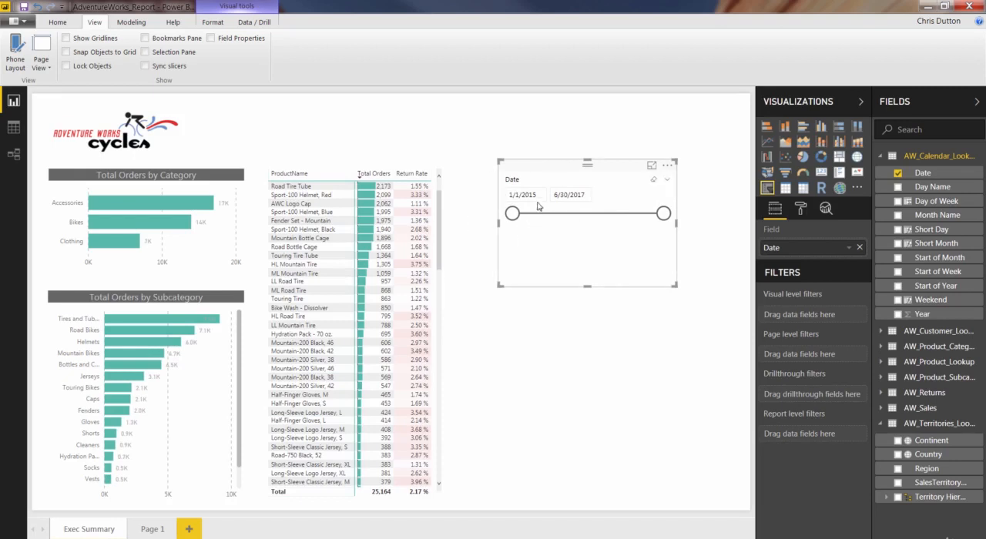
Check the end date's calendar, keeping the 1/1/2015–6/30/2017 range, and bring up the slicer type list
{"action": "left_click", "coordinate": [524, 194]}
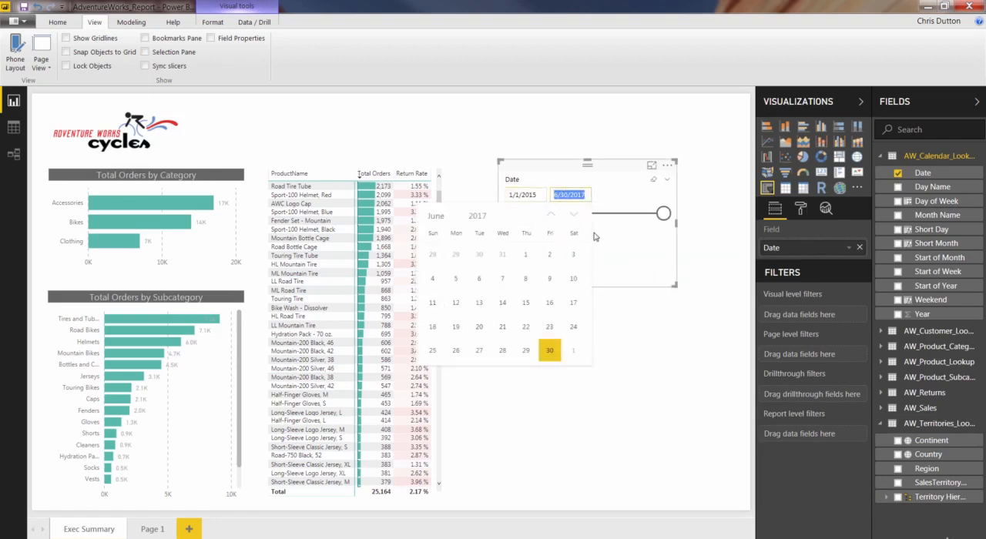
{"action": "left_click", "coordinate": [667, 185]}
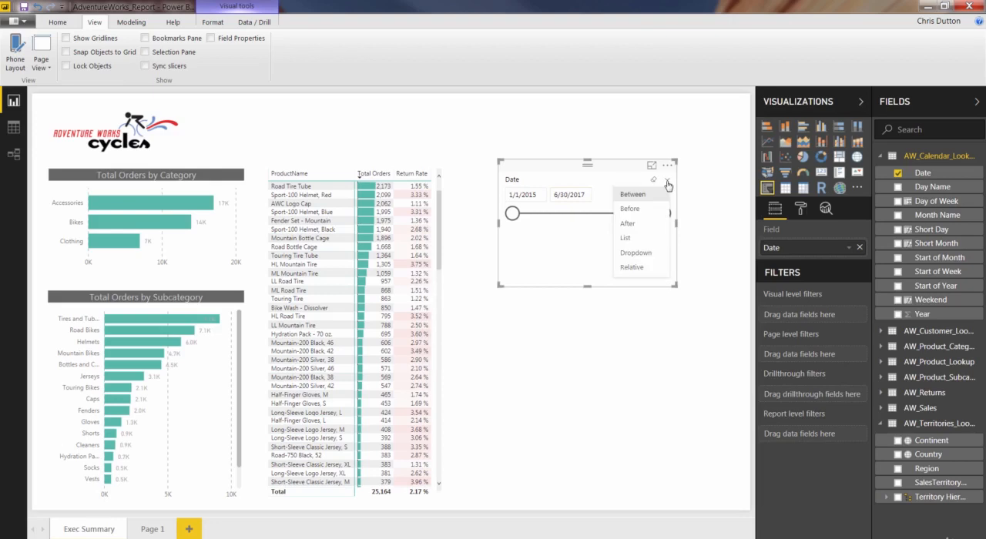
{"action": "mouse_move", "coordinate": [629, 210]}
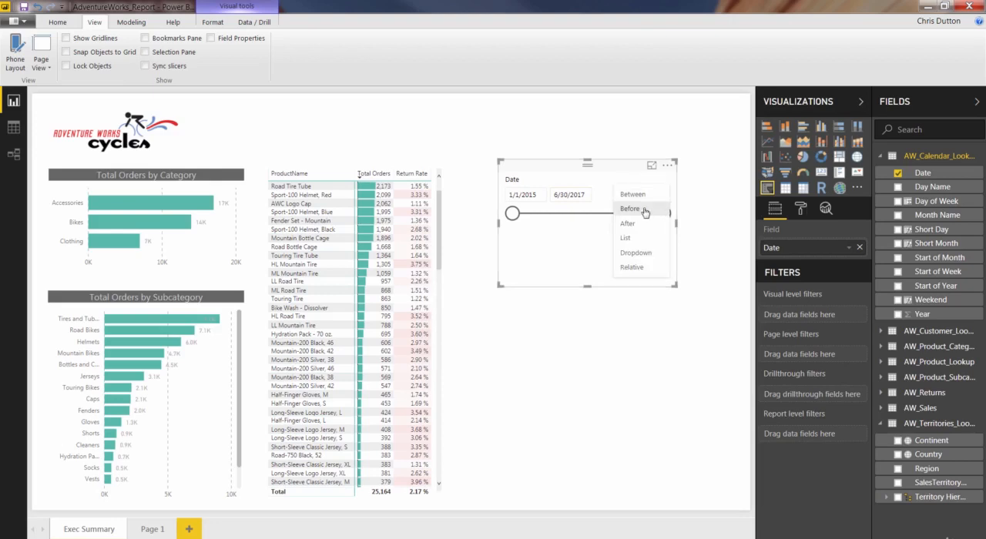
Try the Date slicer as a Before slicer, then as an After slicer starting 1/1/2015
{"action": "left_click", "coordinate": [630, 210]}
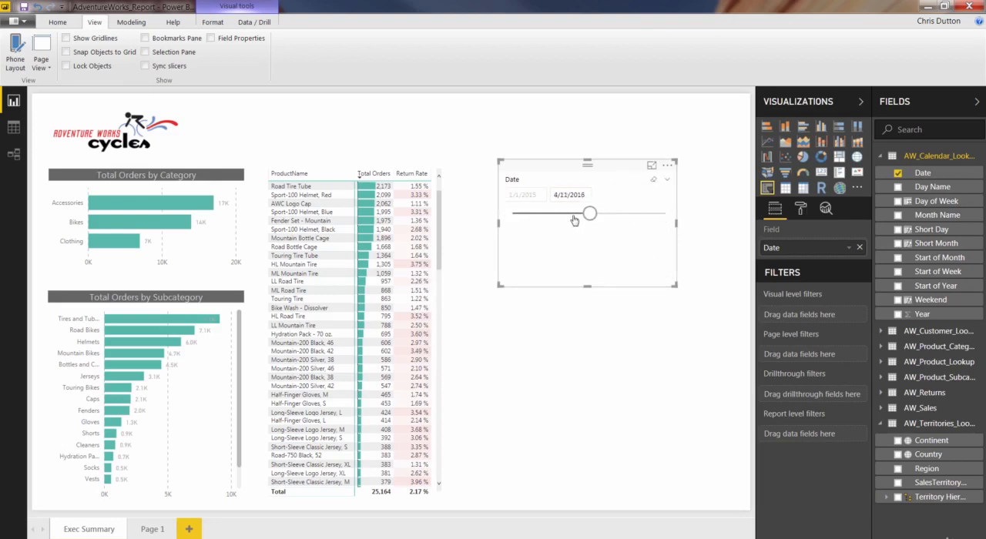
{"action": "left_click", "coordinate": [666, 179]}
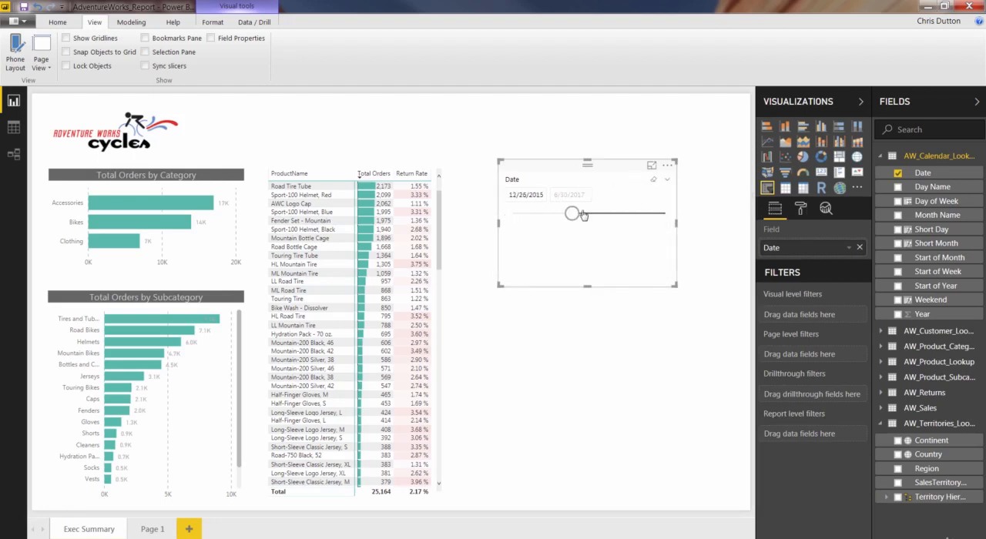
{"action": "left_click", "coordinate": [666, 185]}
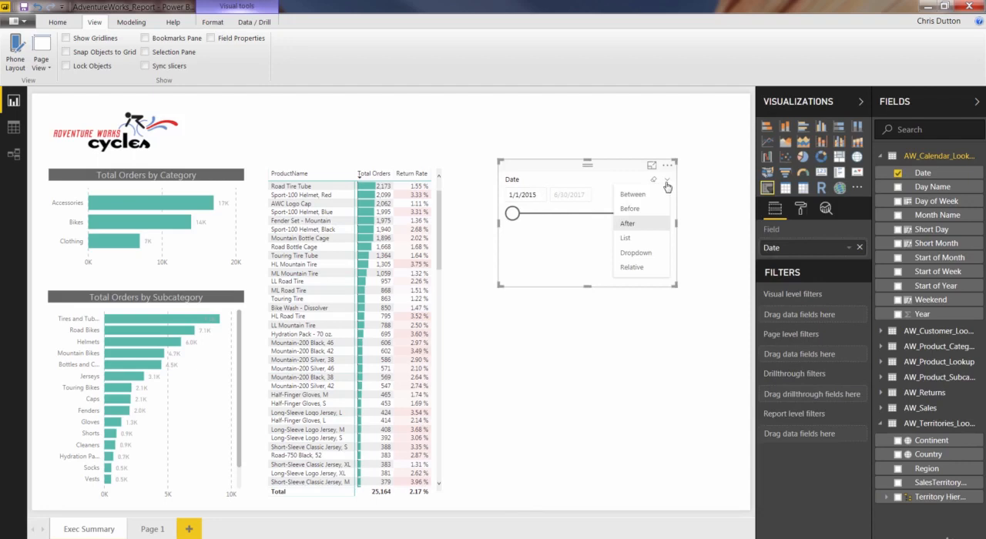
{"action": "mouse_move", "coordinate": [626, 237]}
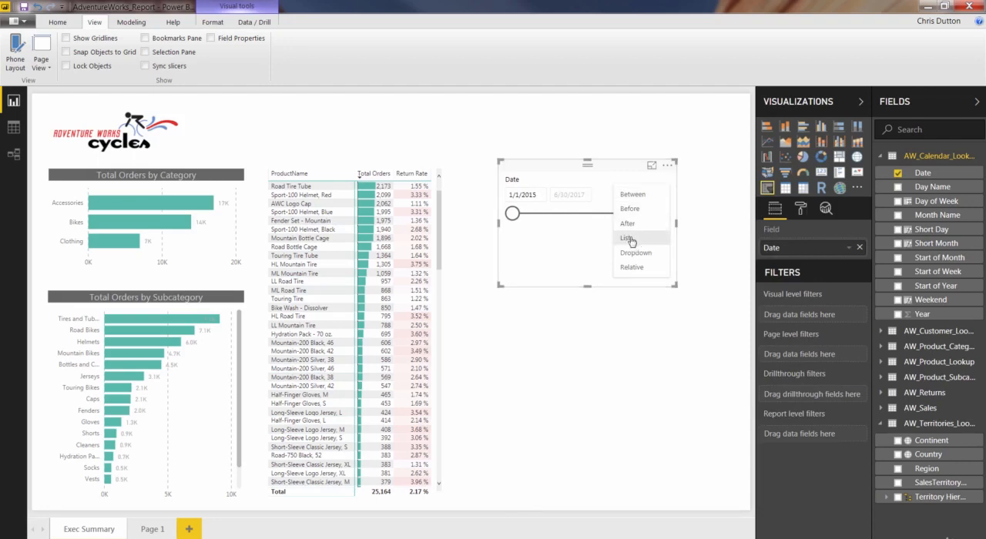
{"action": "mouse_move", "coordinate": [653, 268]}
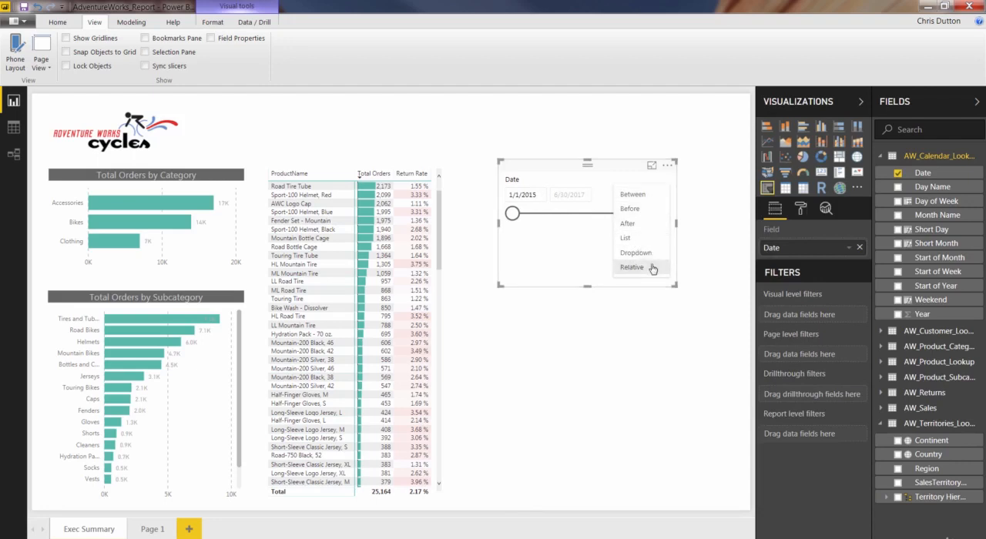
Make the Date slicer a Relative filter for the Last 30 Days, covering 3/24/2018–4/22/2018
{"action": "left_click", "coordinate": [632, 268]}
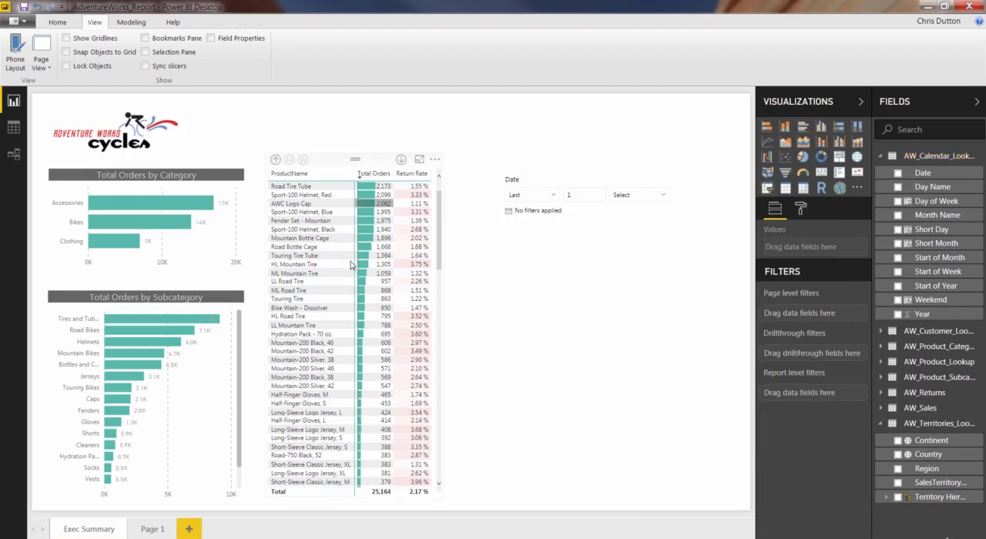
{"action": "left_click", "coordinate": [586, 194]}
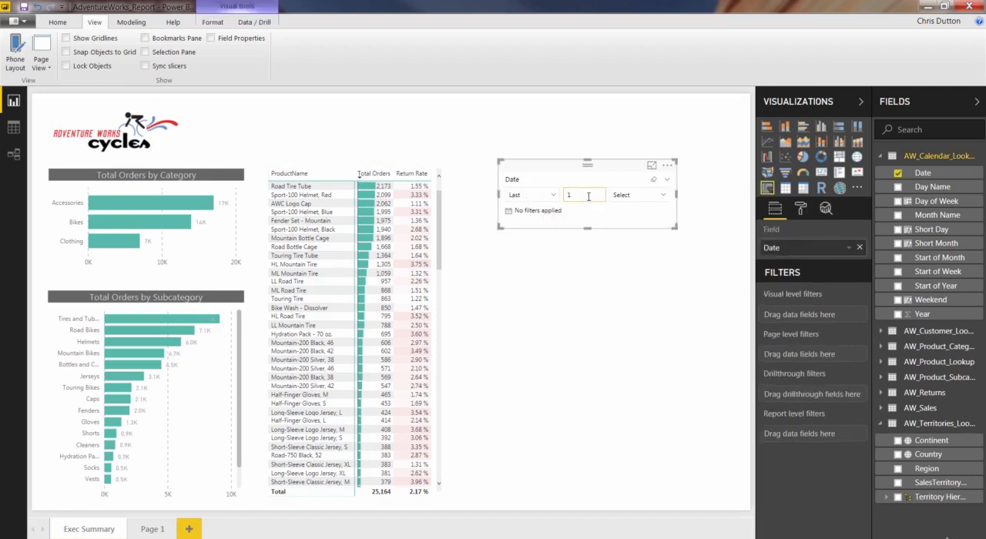
{"action": "left_click", "coordinate": [640, 194]}
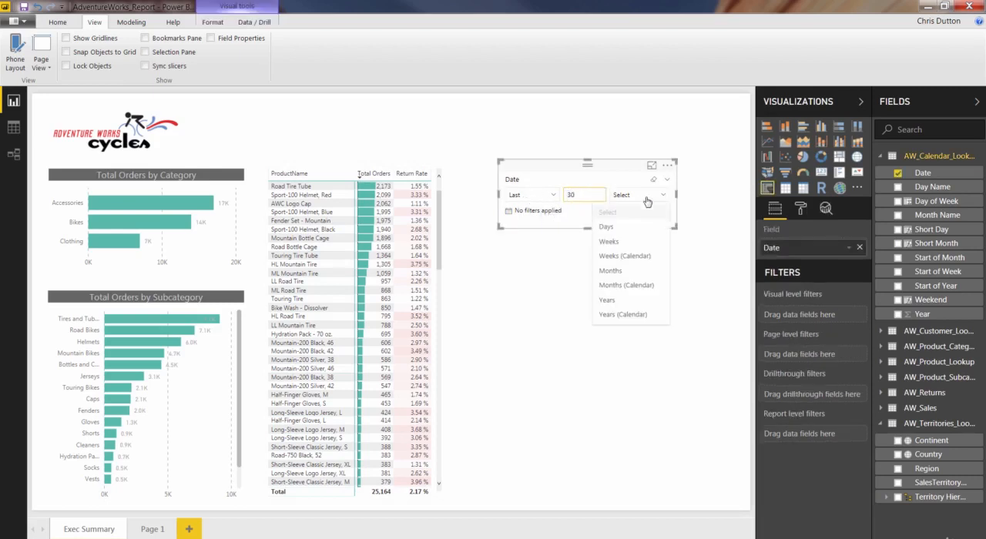
{"action": "left_click", "coordinate": [606, 227]}
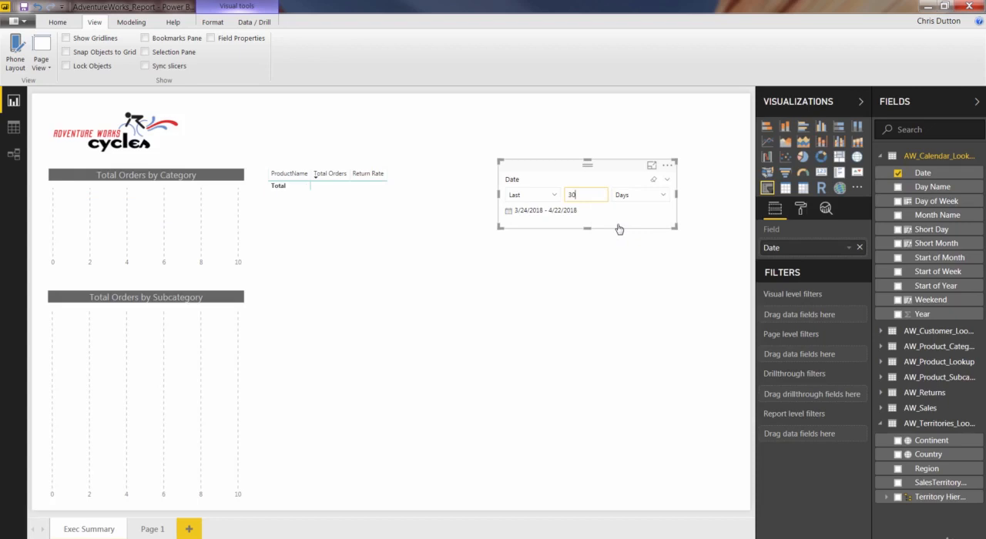
{"action": "left_click", "coordinate": [532, 194]}
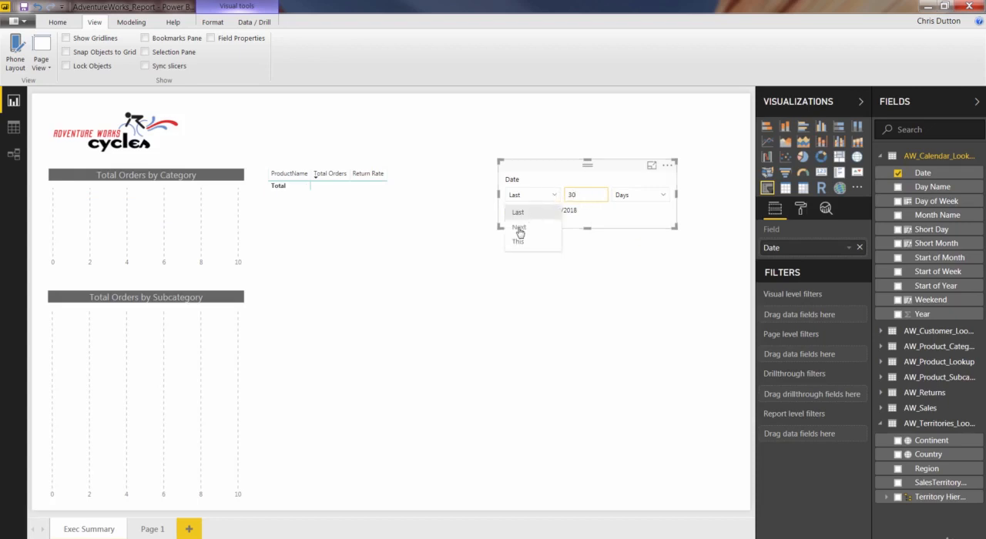
{"action": "left_click", "coordinate": [518, 213]}
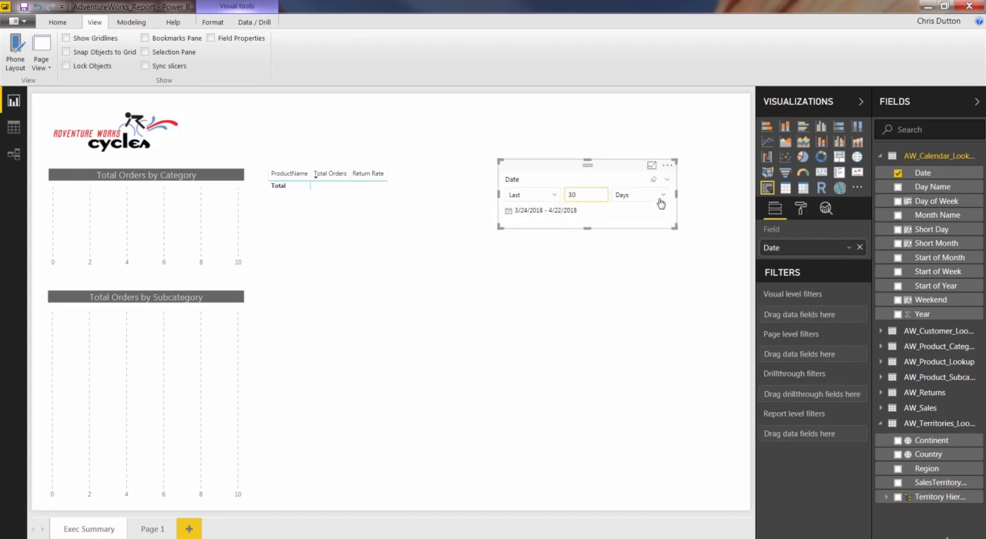
{"action": "left_click", "coordinate": [660, 194]}
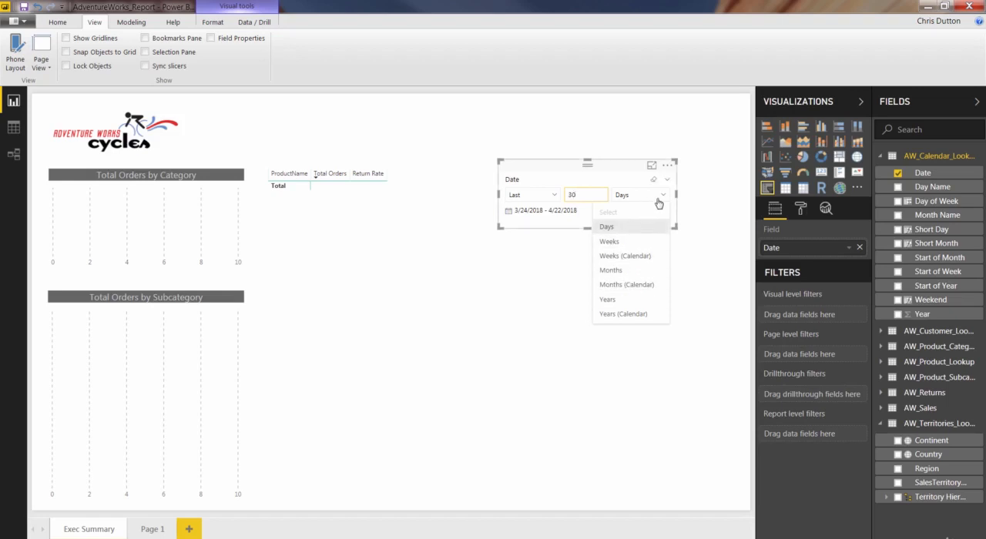
{"action": "left_click", "coordinate": [422, 179]}
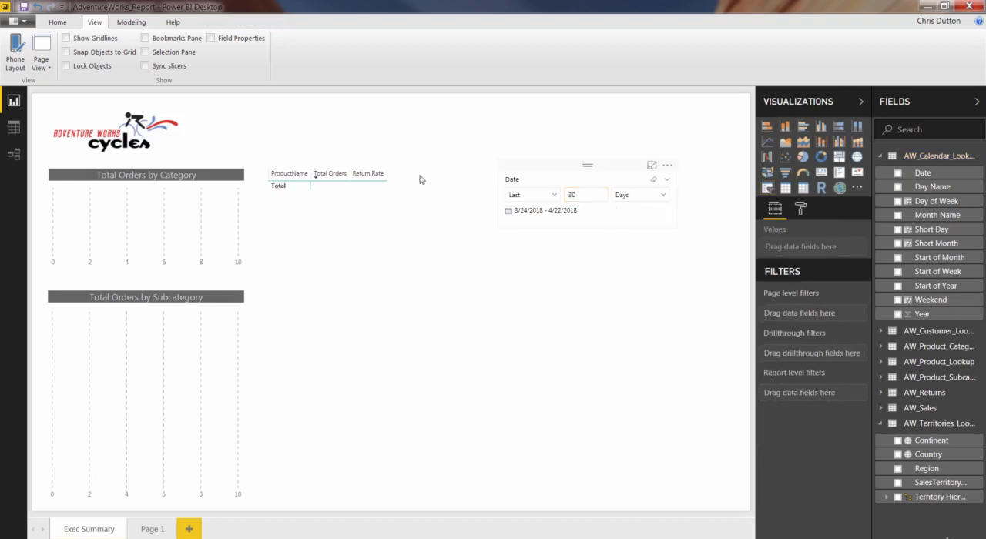
{"action": "mouse_move", "coordinate": [595, 208]}
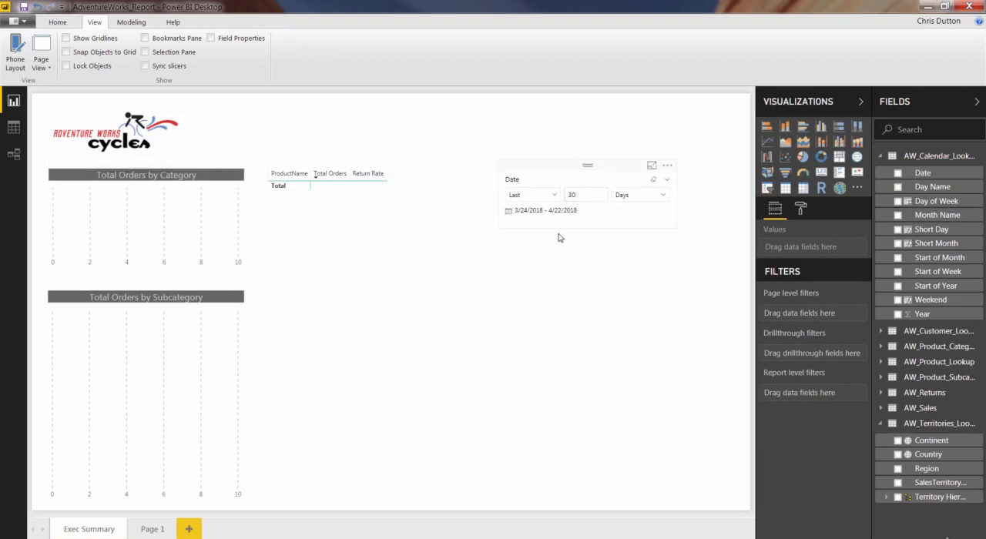
{"action": "left_click", "coordinate": [665, 180]}
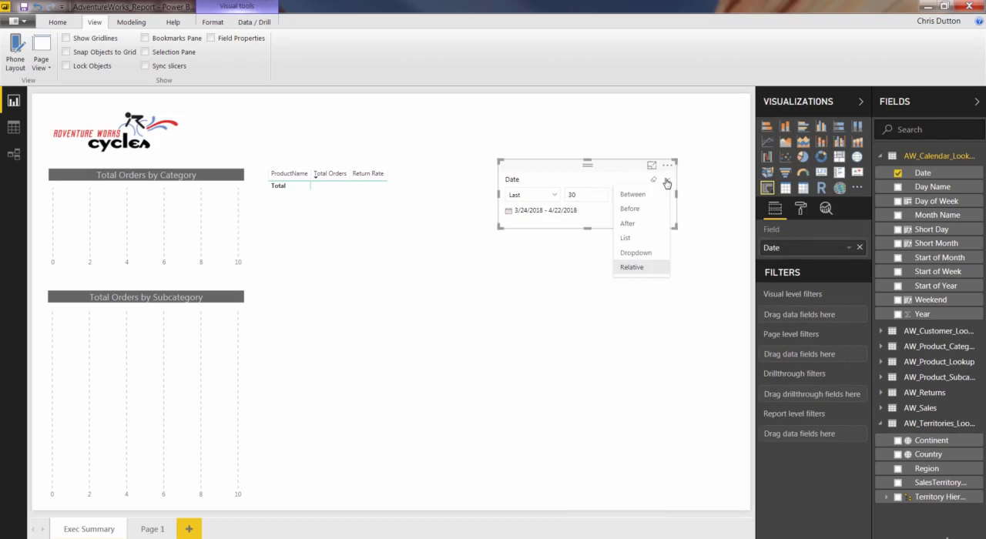
Switch the Date slicer back to a Between range slider spanning 1/1/2015–6/30/2017
{"action": "left_click", "coordinate": [632, 194]}
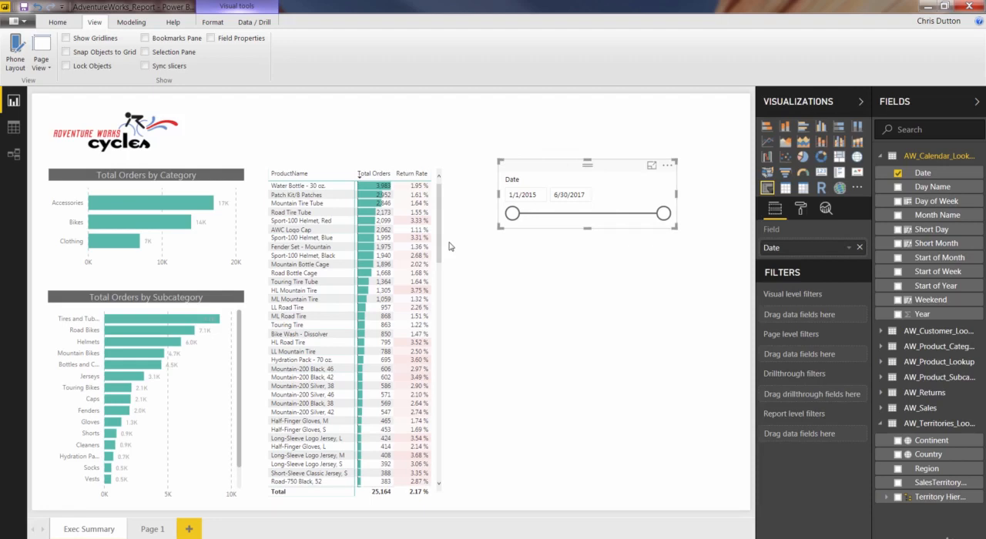
{"action": "mouse_move", "coordinate": [667, 183]}
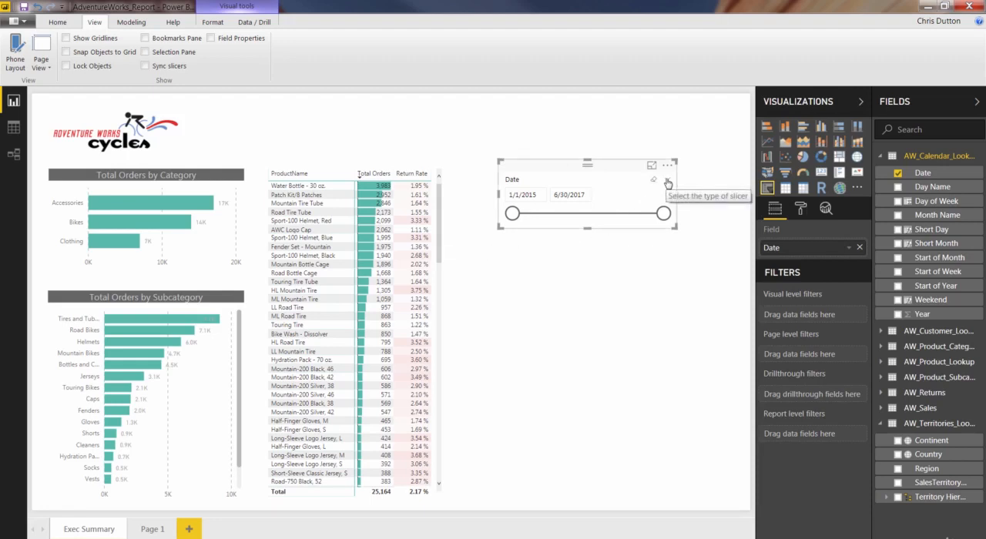
{"action": "left_click", "coordinate": [669, 183]}
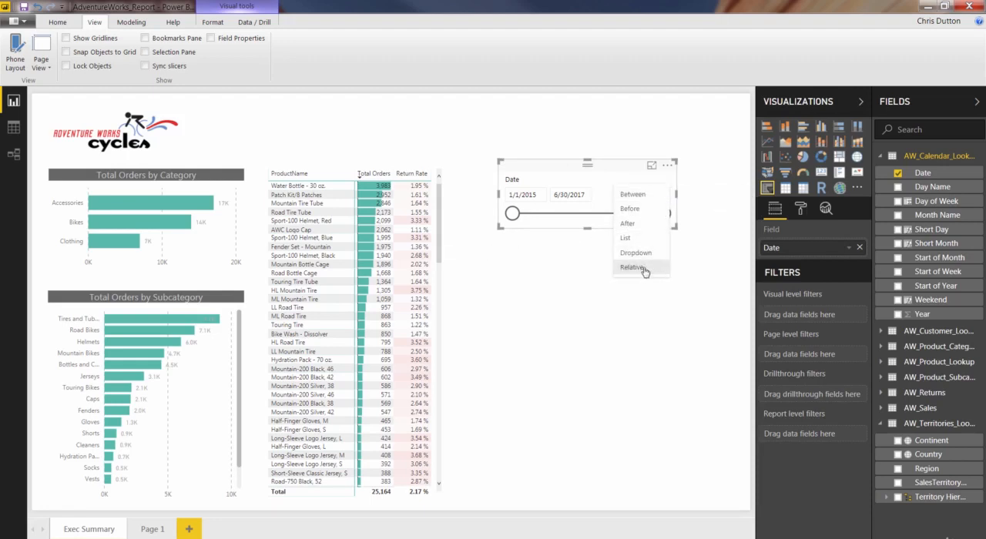
{"action": "mouse_move", "coordinate": [642, 194]}
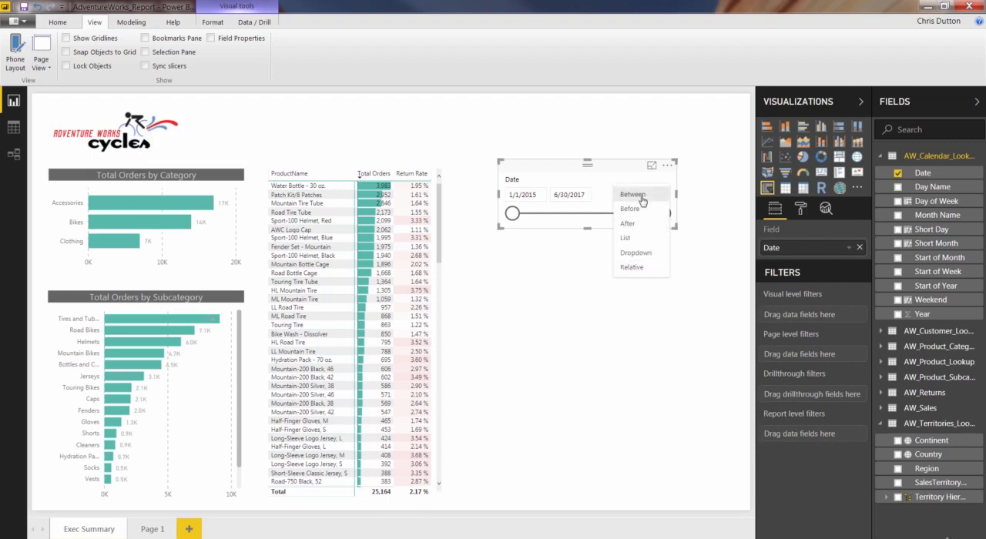
{"action": "left_click", "coordinate": [632, 194]}
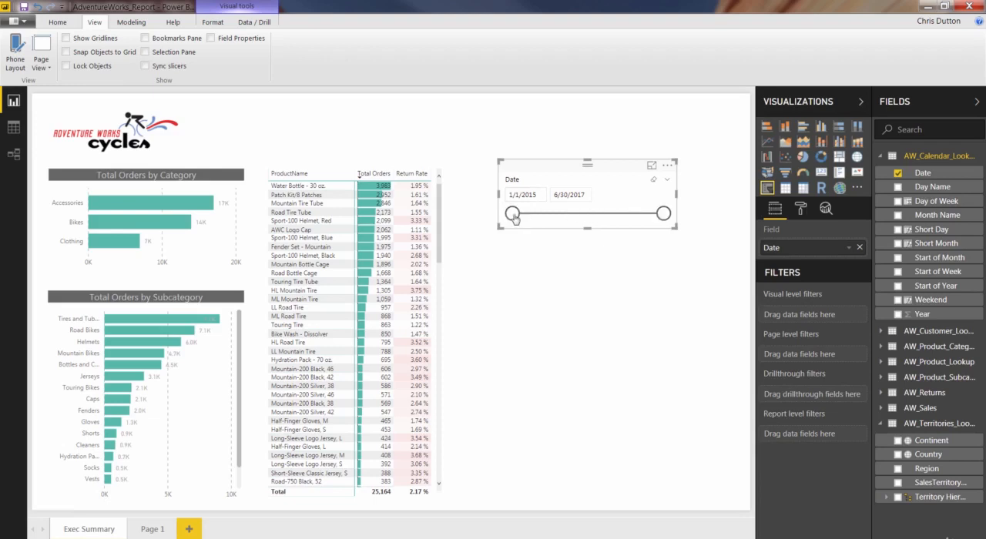
{"action": "mouse_move", "coordinate": [644, 216]}
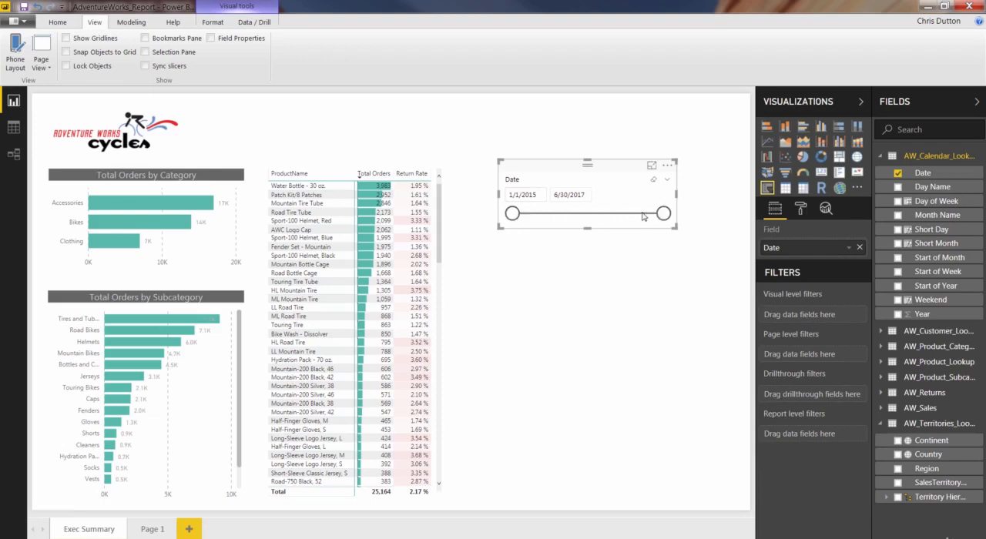
Turn the Date slicer's header off in the Format pane and expand its Date inputs settings
{"action": "left_click_drag", "start_coordinate": [589, 194], "coordinate": [576, 181]}
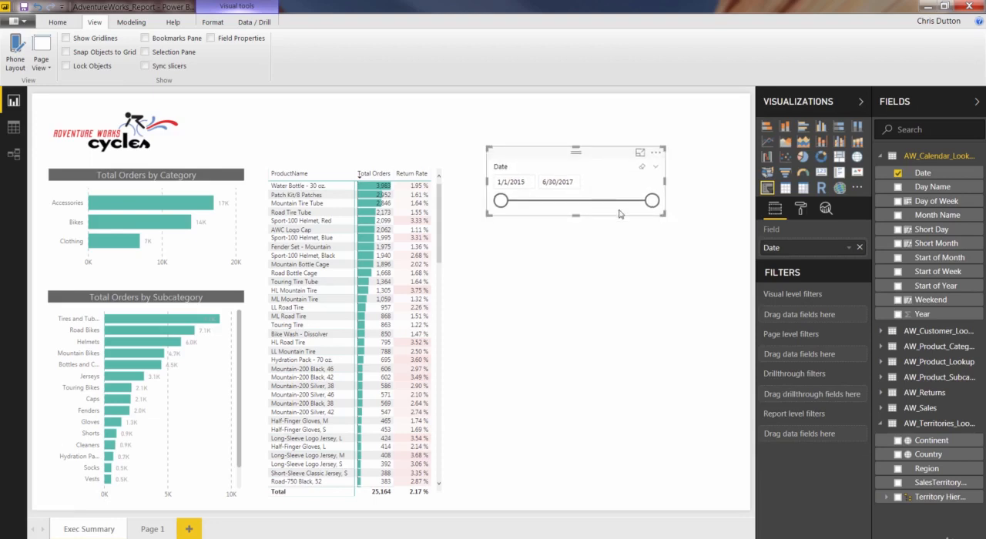
{"action": "left_click", "coordinate": [801, 209]}
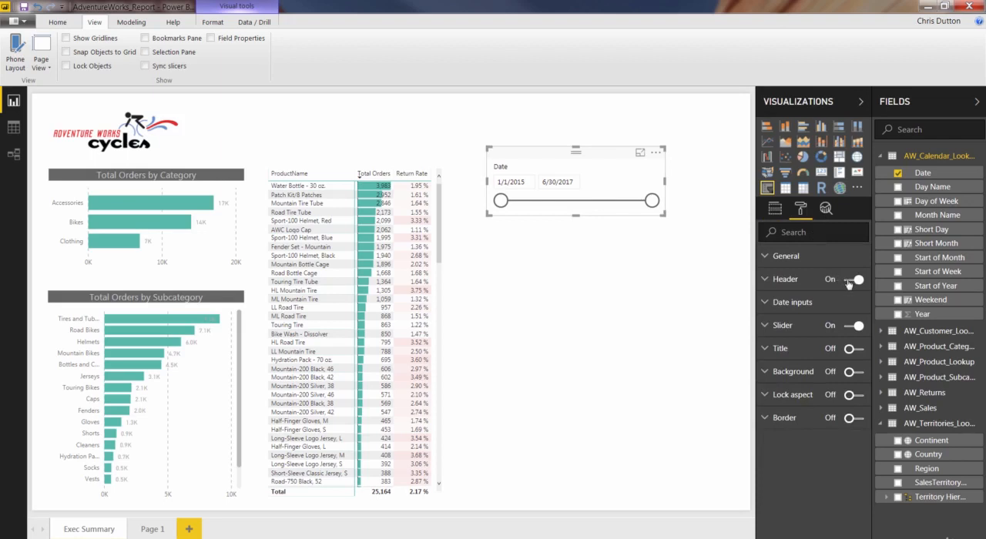
{"action": "left_click", "coordinate": [851, 279]}
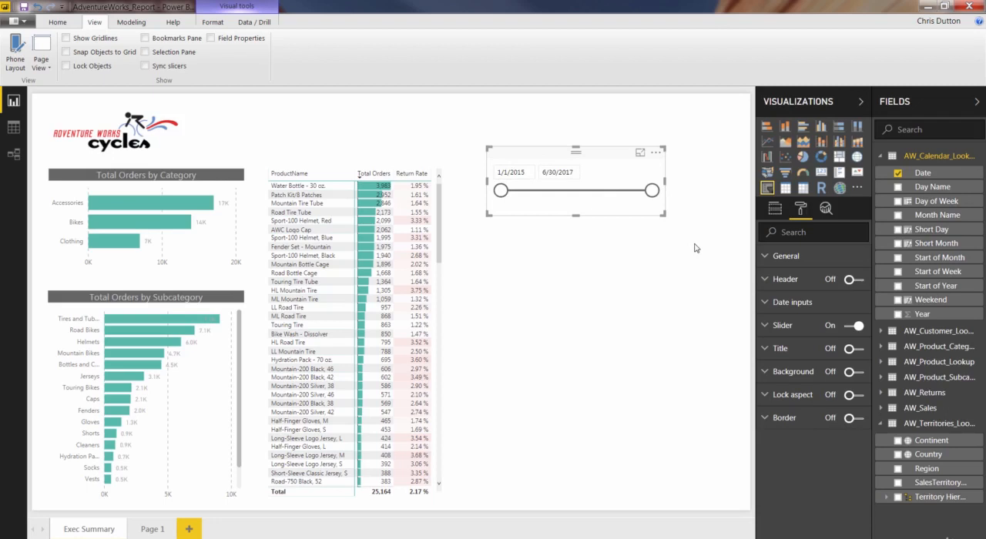
{"action": "left_click", "coordinate": [792, 302]}
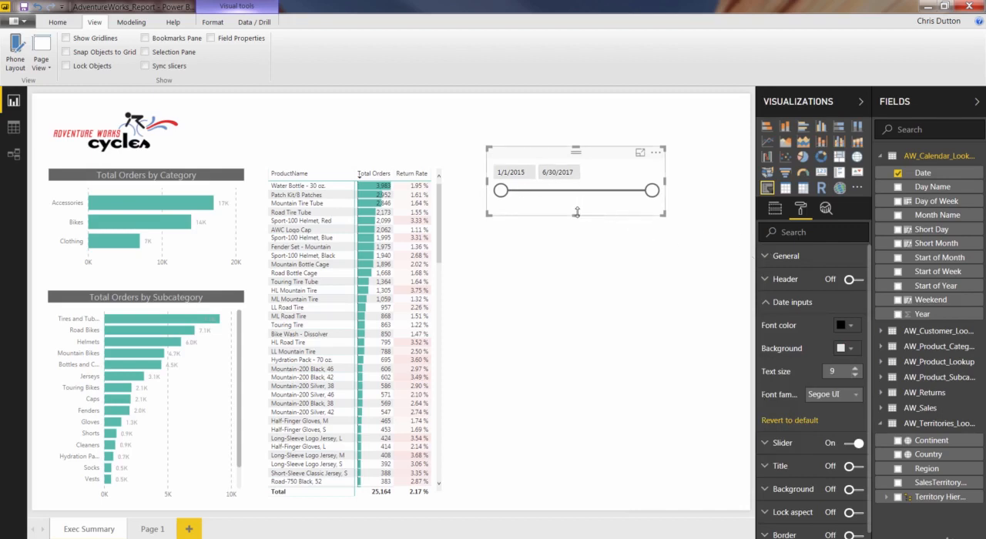
{"action": "left_click", "coordinate": [776, 208]}
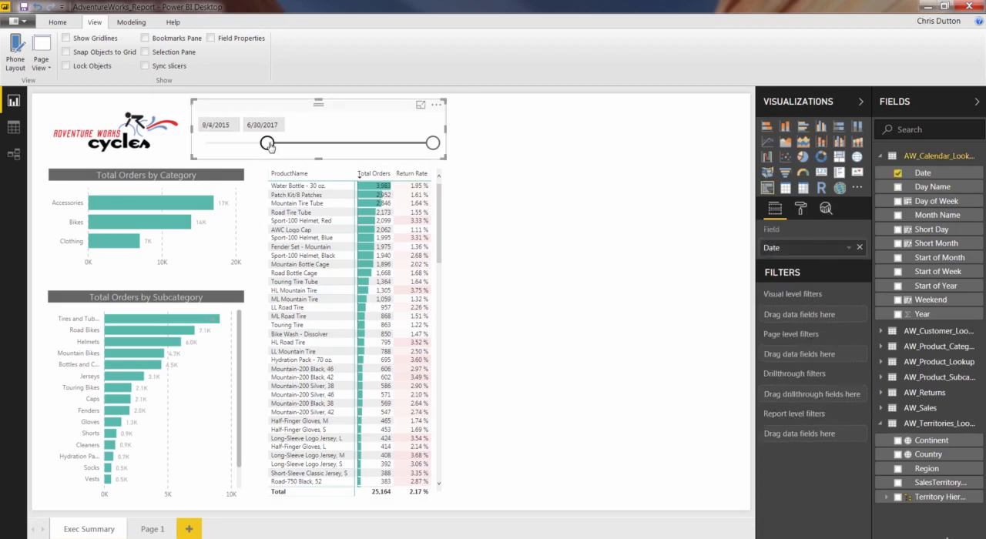
Drag the slicer handles to narrow the range into 2015 and confirm every visual filters
{"action": "left_click_drag", "start_coordinate": [268, 145], "coordinate": [338, 145]}
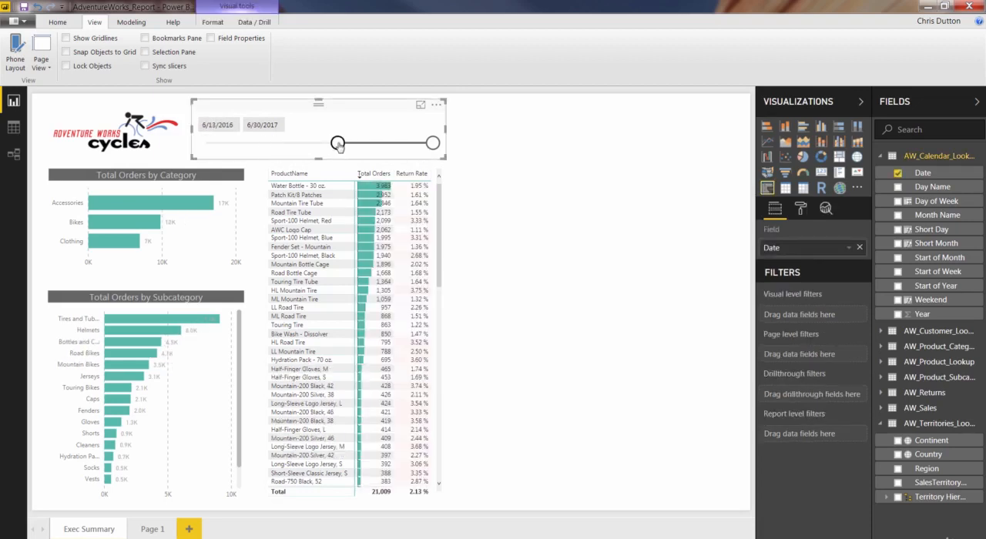
{"action": "left_click_drag", "start_coordinate": [338, 145], "coordinate": [225, 145]}
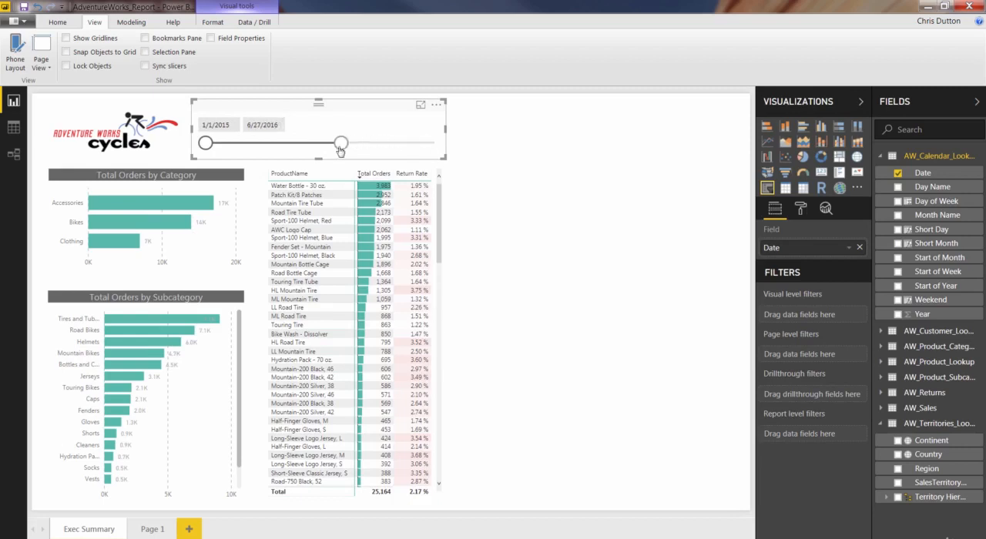
{"action": "left_click_drag", "start_coordinate": [342, 145], "coordinate": [296, 145]}
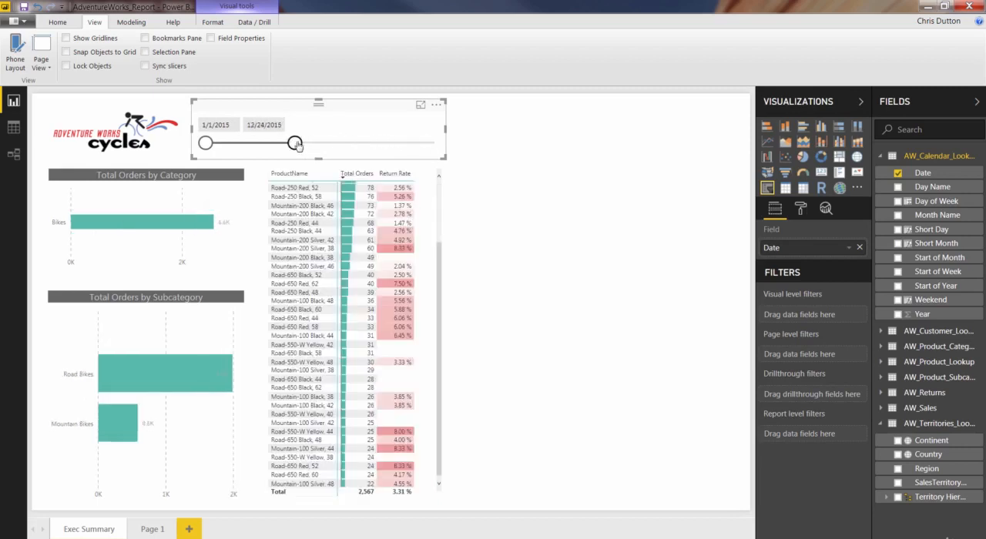
{"action": "left_click_drag", "start_coordinate": [293, 143], "coordinate": [255, 143]}
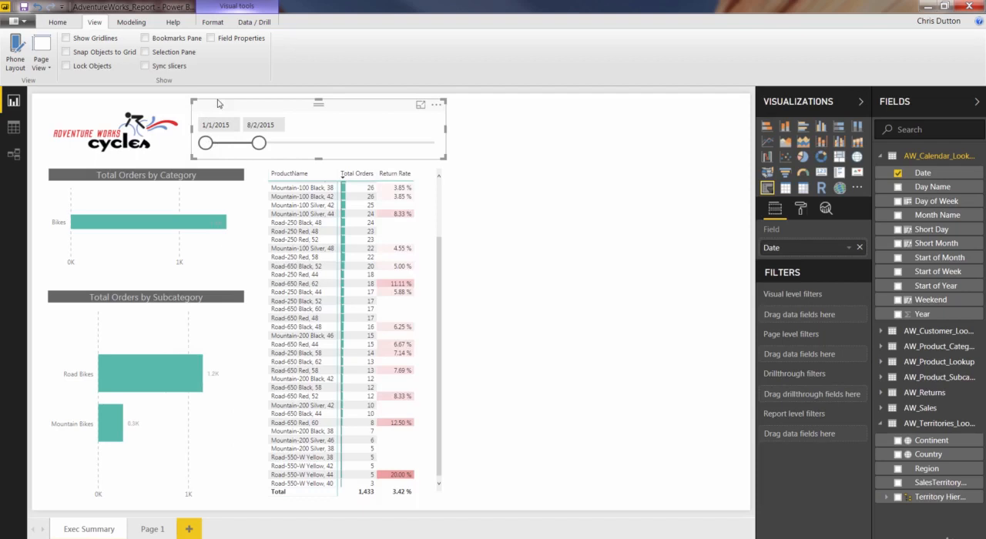
{"action": "left_click_drag", "start_coordinate": [256, 143], "coordinate": [286, 144]}
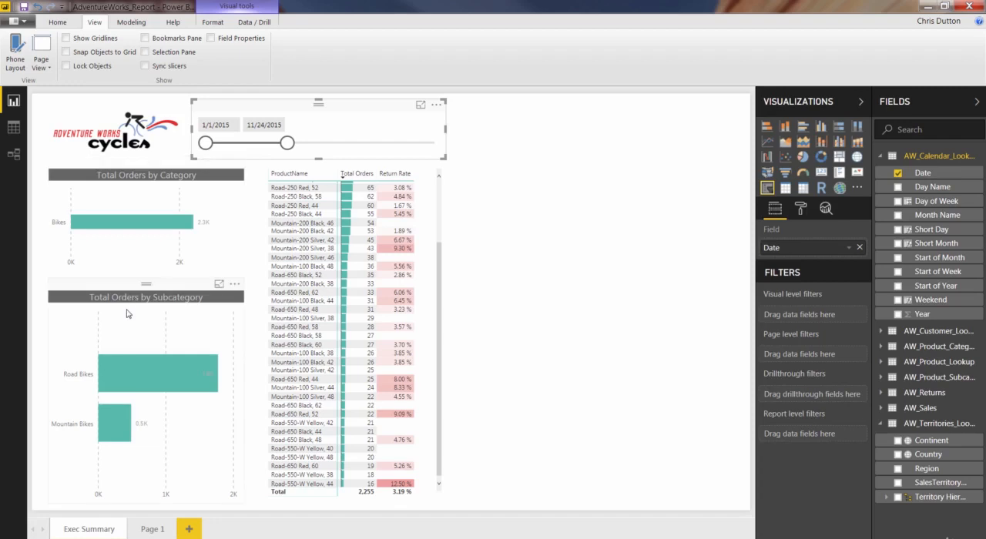
{"action": "mouse_move", "coordinate": [177, 302]}
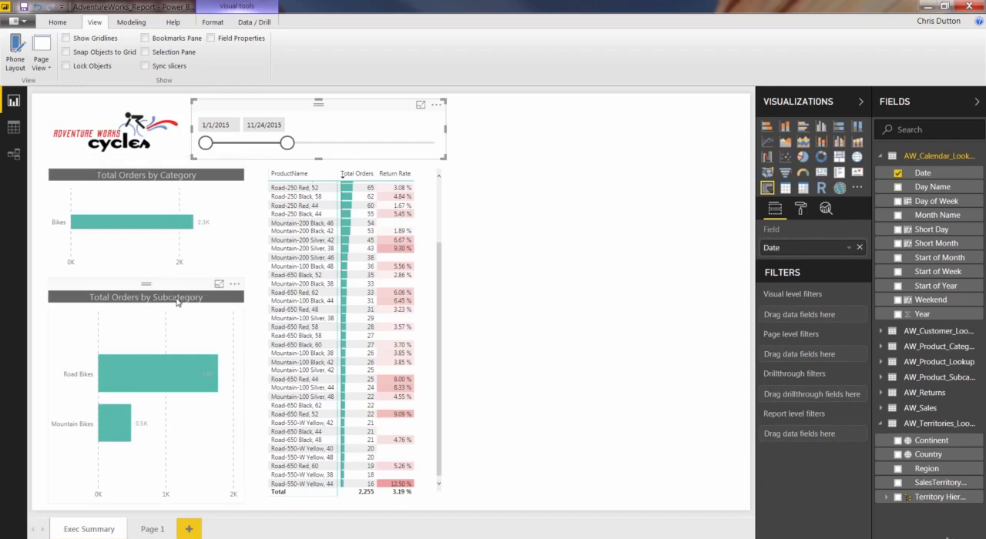
{"action": "mouse_move", "coordinate": [90, 384]}
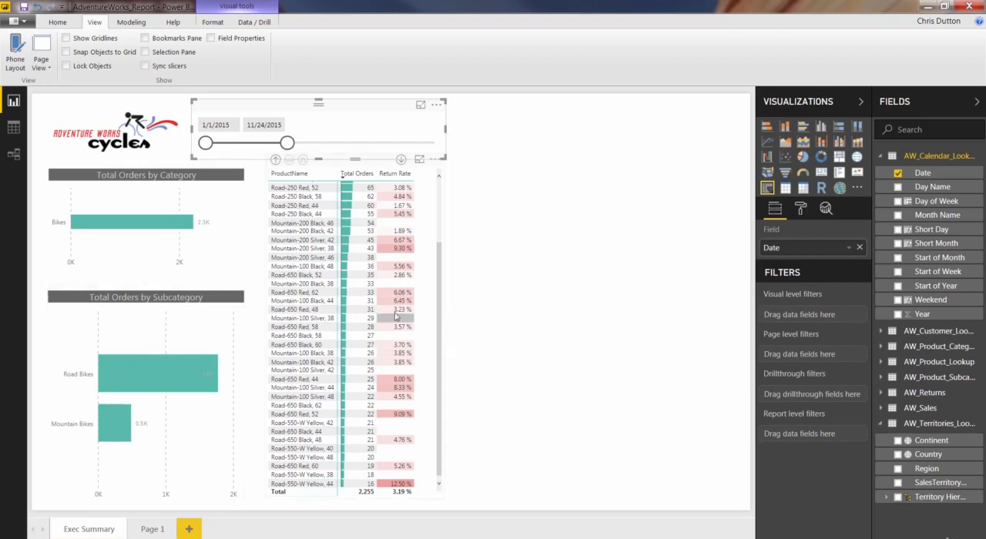
{"action": "scroll", "scroll_direction": "up", "scroll_amount": 3}
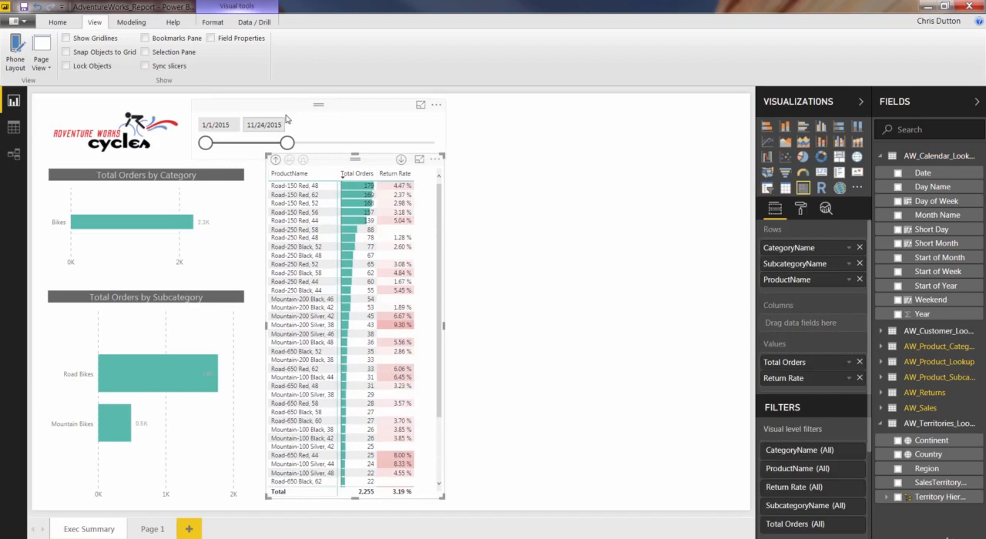
Extend the end date through 2016 and restore the full 1/1/2015–6/30/2017 range
{"action": "left_click", "coordinate": [316, 126]}
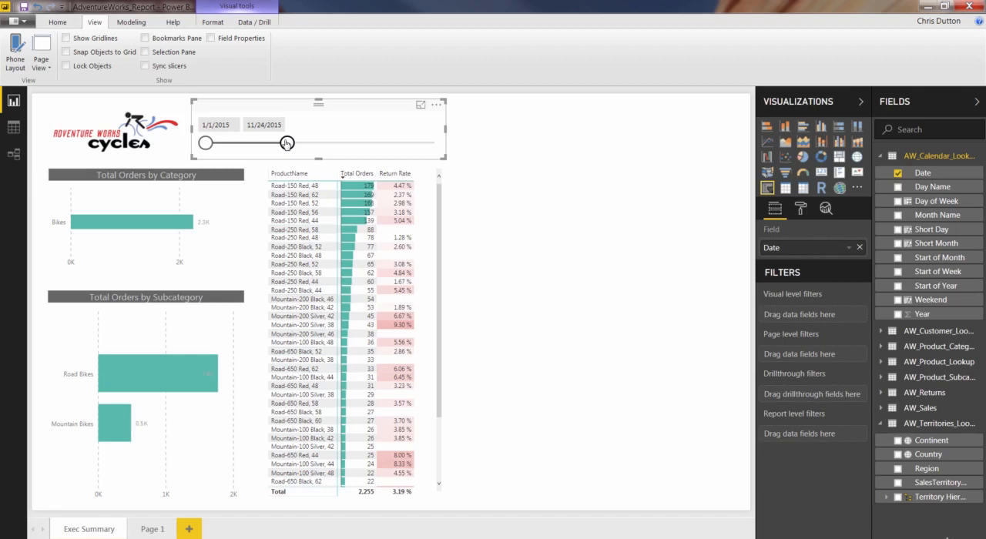
{"action": "left_click_drag", "start_coordinate": [287, 144], "coordinate": [315, 143]}
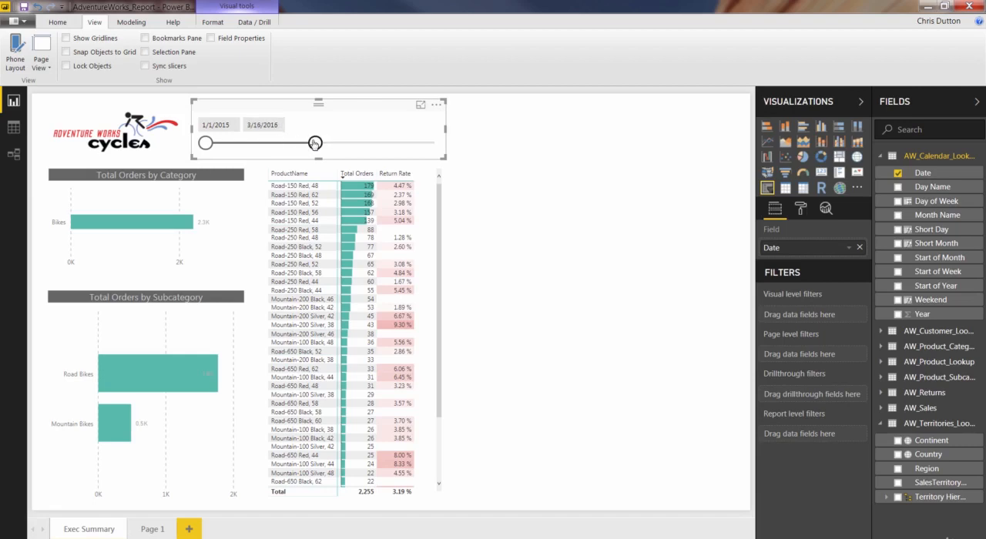
{"action": "left_click_drag", "start_coordinate": [315, 143], "coordinate": [342, 144]}
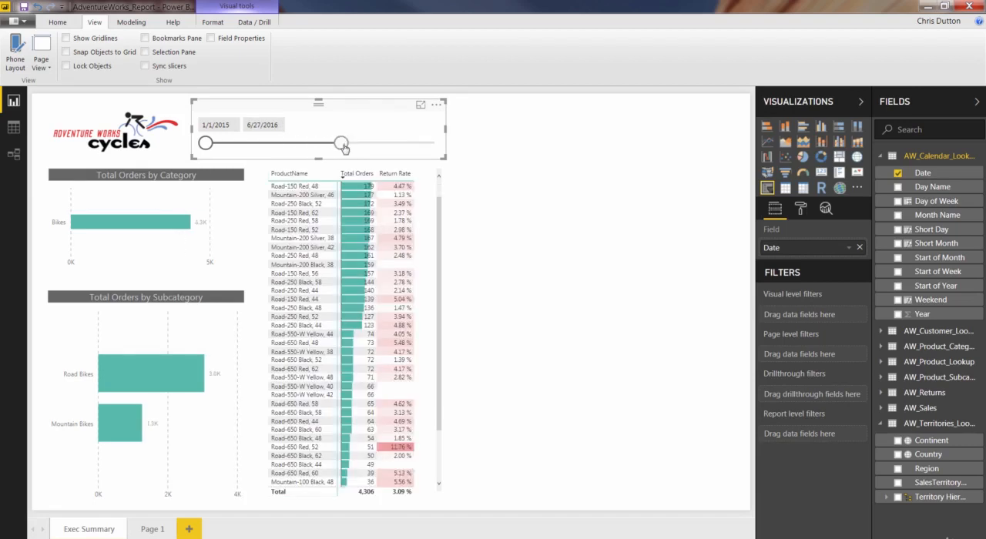
{"action": "left_click_drag", "start_coordinate": [342, 144], "coordinate": [362, 145]}
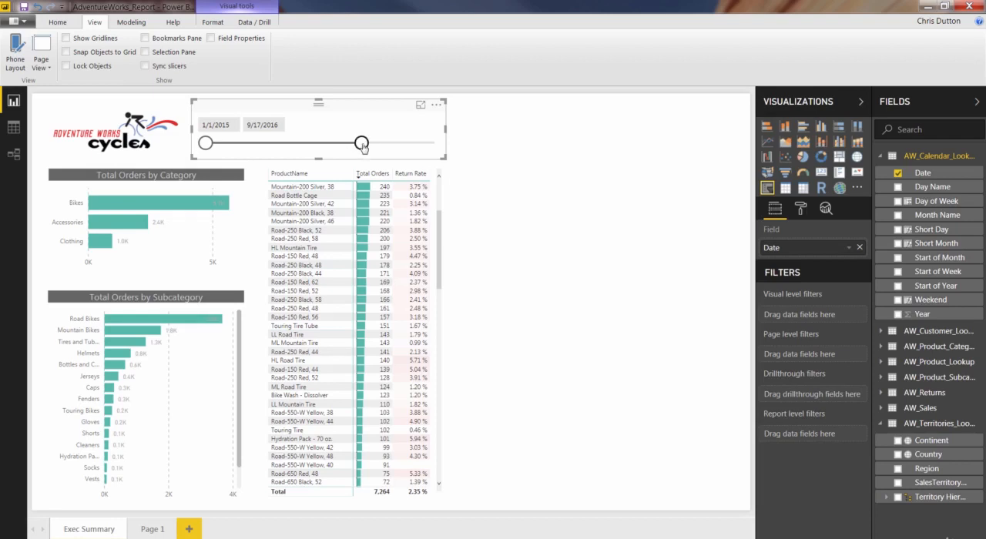
{"action": "left_click_drag", "start_coordinate": [362, 144], "coordinate": [435, 143]}
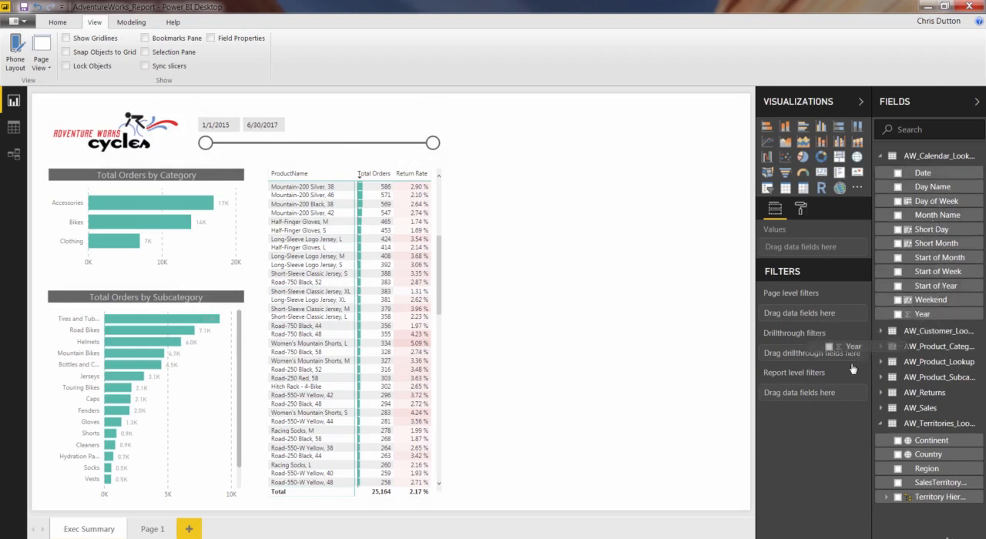
Add Year as a report-level basic filter keeping only 2016 and 2017
{"action": "left_click_drag", "start_coordinate": [854, 345], "coordinate": [817, 394]}
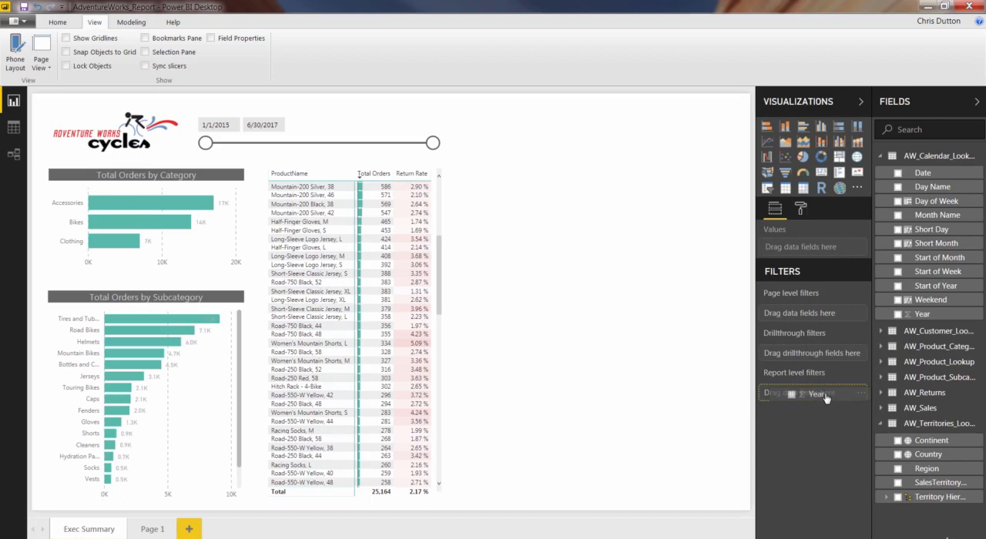
{"action": "left_click", "coordinate": [814, 394]}
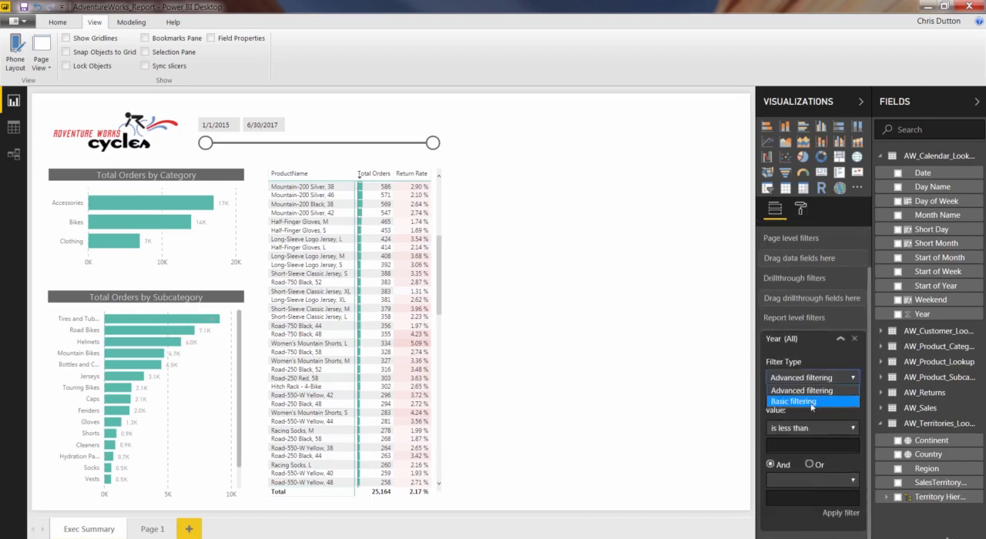
{"action": "left_click", "coordinate": [792, 400]}
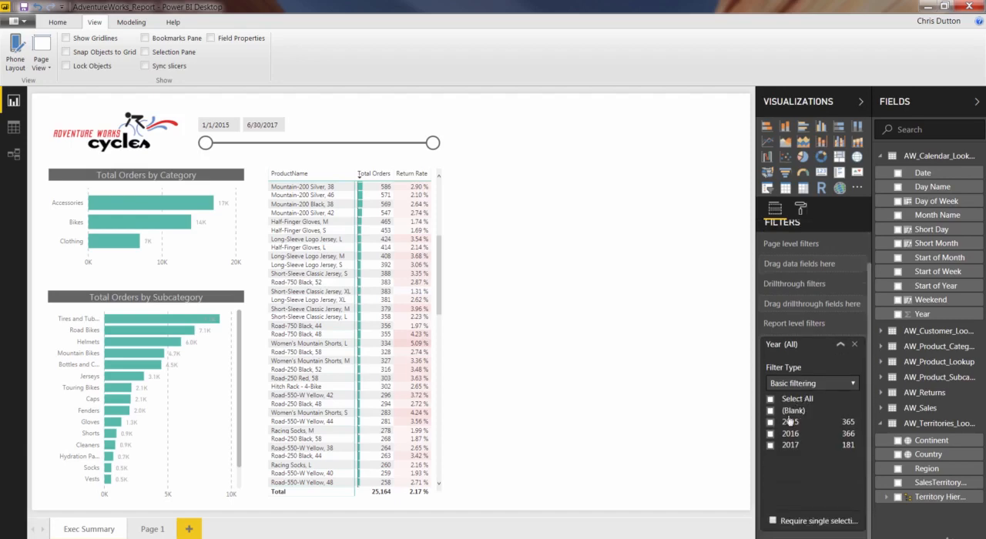
{"action": "left_click", "coordinate": [770, 435]}
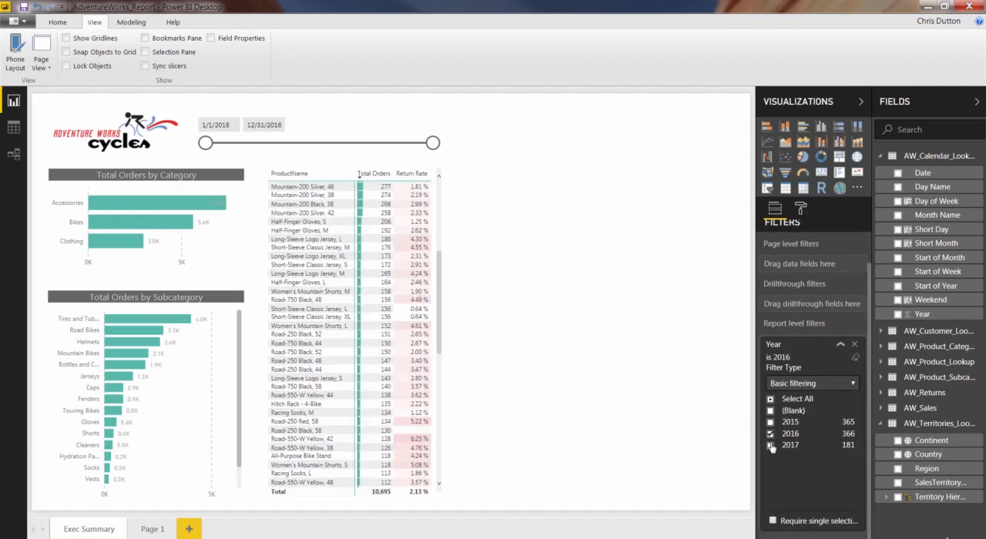
{"action": "left_click", "coordinate": [771, 445]}
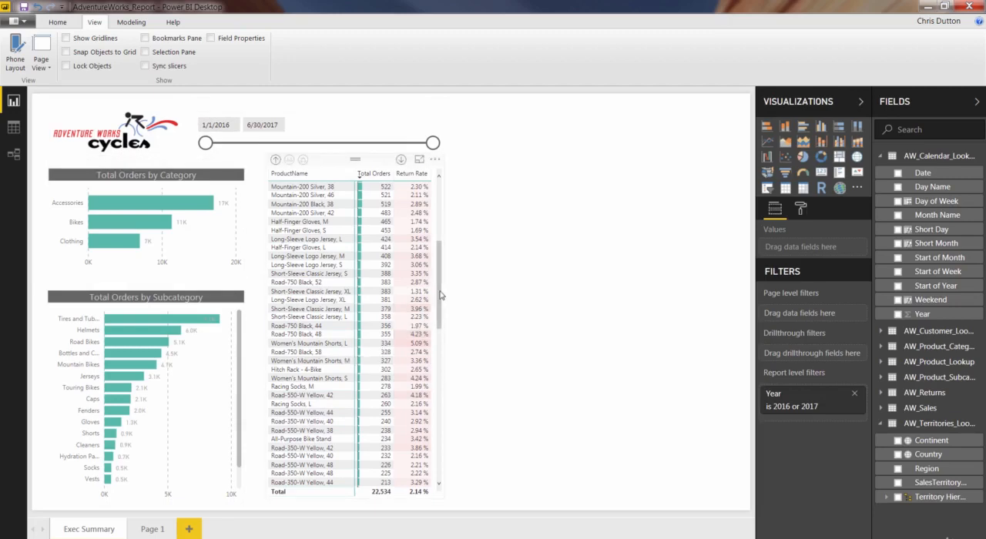
{"action": "left_click", "coordinate": [351, 324]}
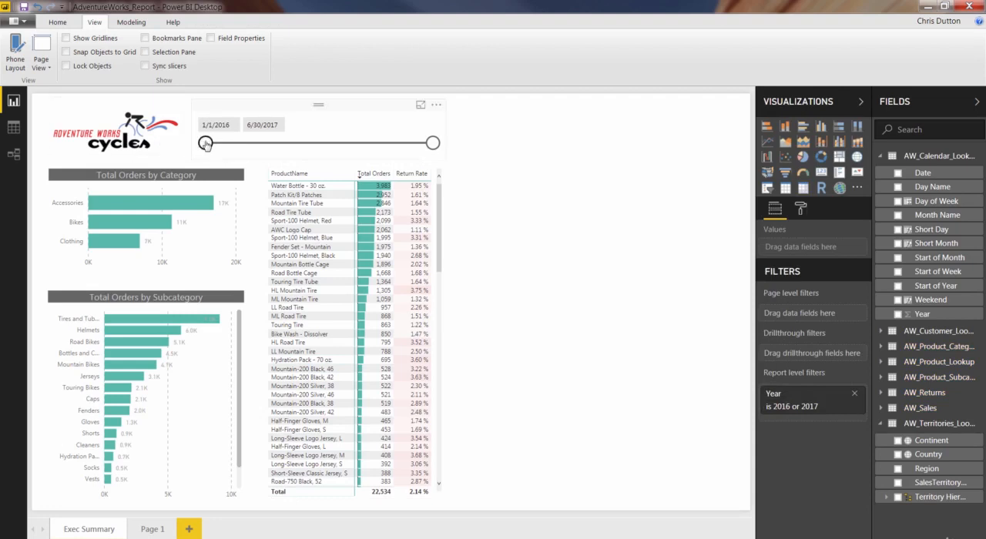
{"action": "left_click", "coordinate": [316, 142]}
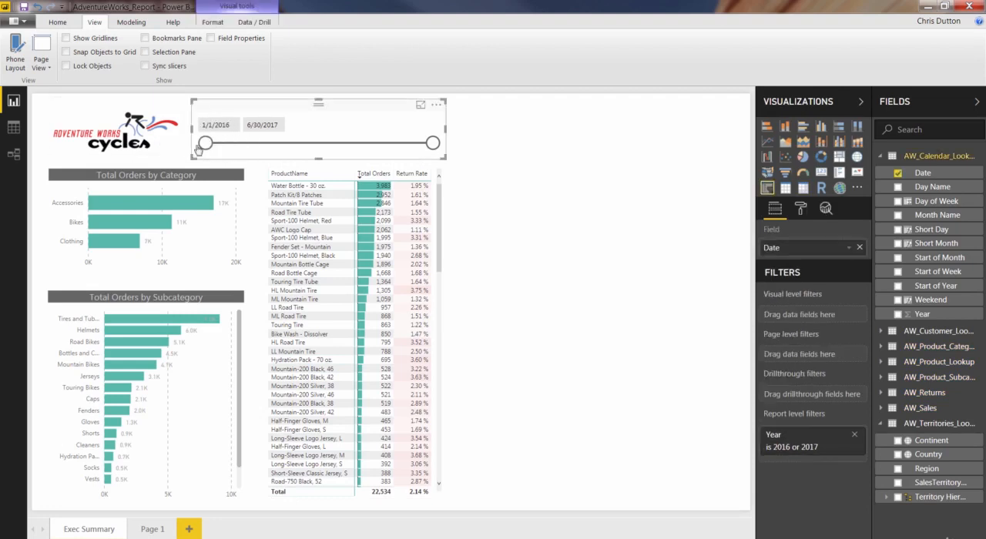
{"action": "left_click_drag", "start_coordinate": [203, 144], "coordinate": [259, 143]}
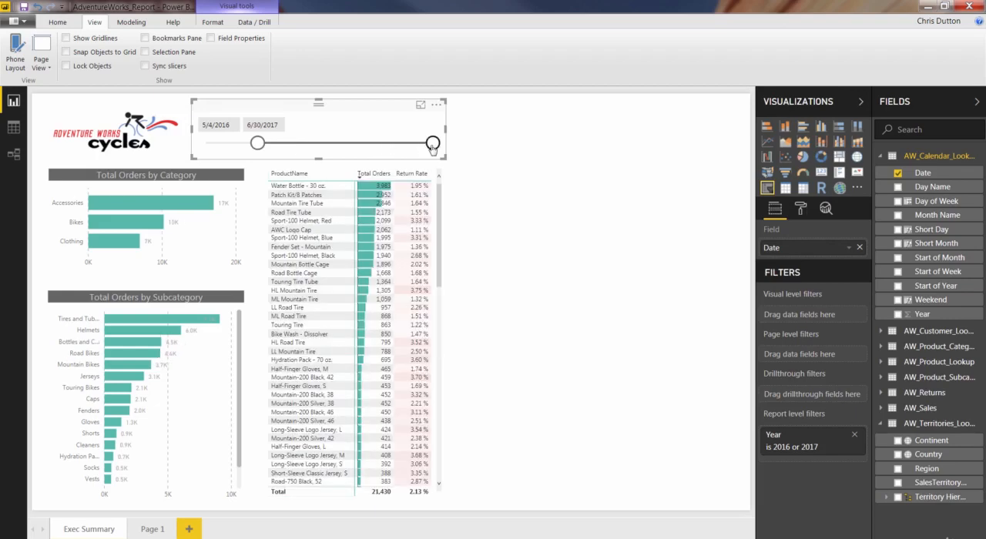
{"action": "left_click_drag", "start_coordinate": [433, 143], "coordinate": [327, 143]}
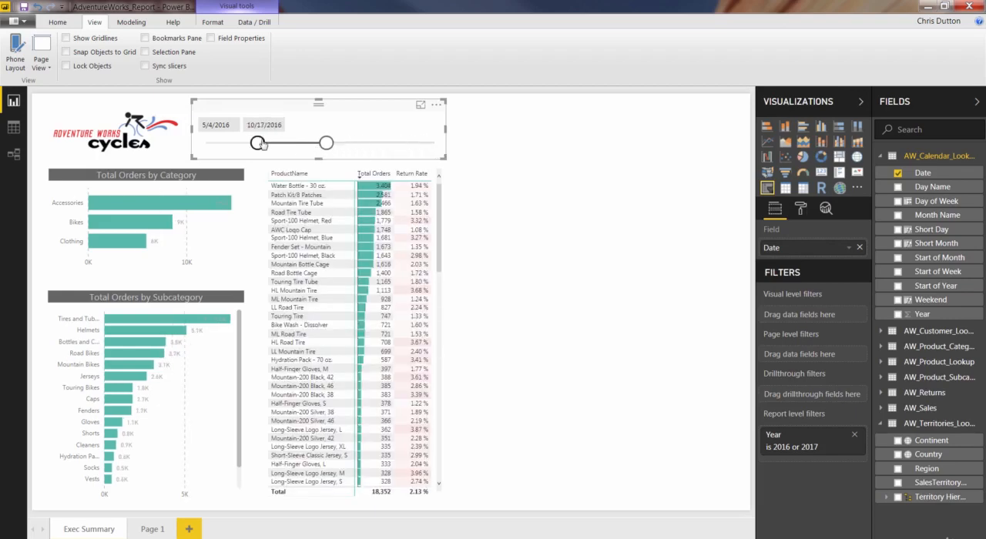
{"action": "left_click_drag", "start_coordinate": [260, 144], "coordinate": [207, 144]}
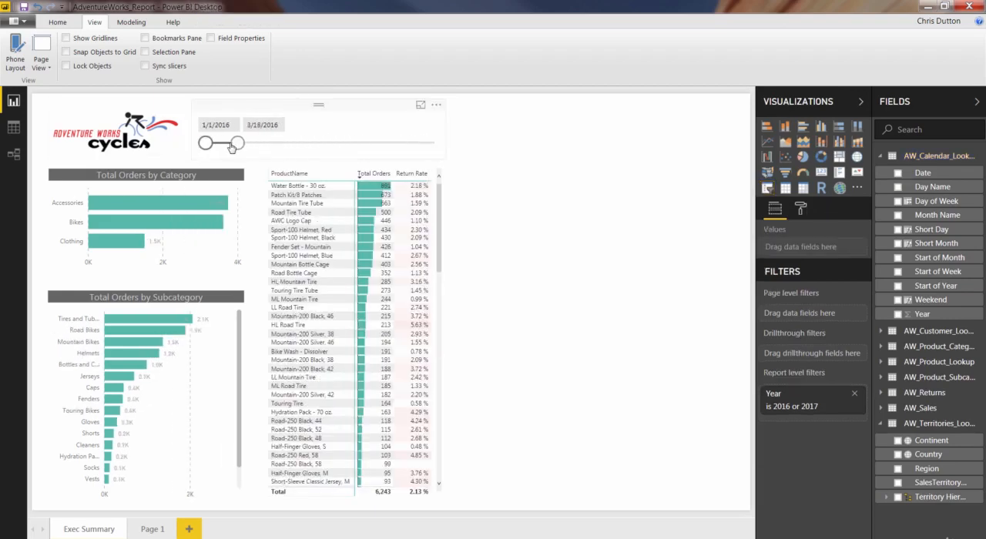
{"action": "left_click_drag", "start_coordinate": [237, 143], "coordinate": [293, 143]}
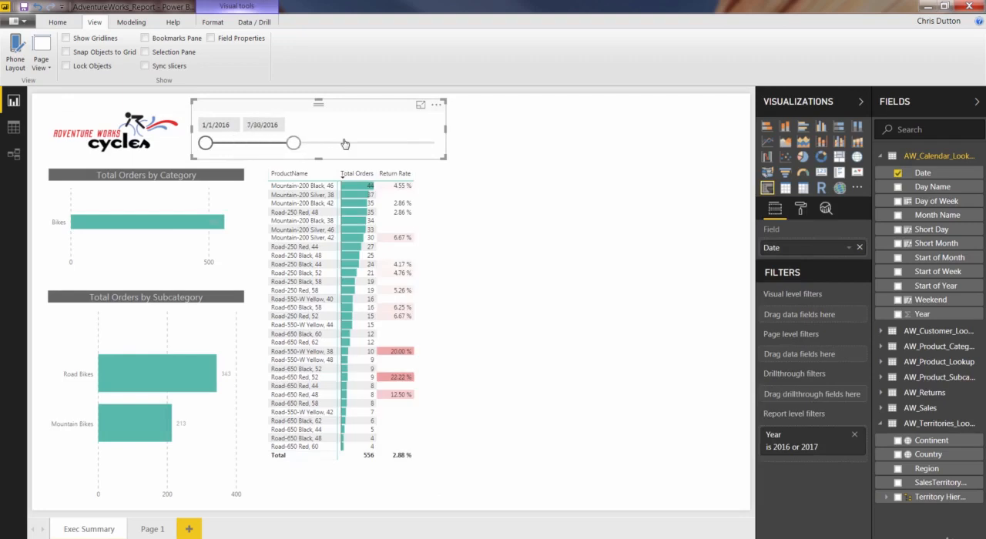
{"action": "left_click_drag", "start_coordinate": [293, 143], "coordinate": [345, 144]}
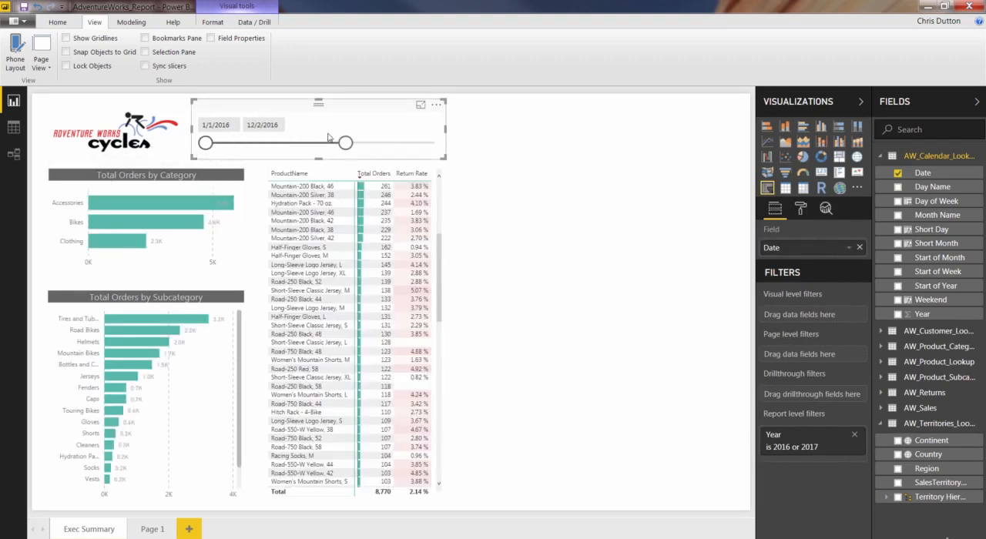
{"action": "left_click_drag", "start_coordinate": [345, 142], "coordinate": [434, 142]}
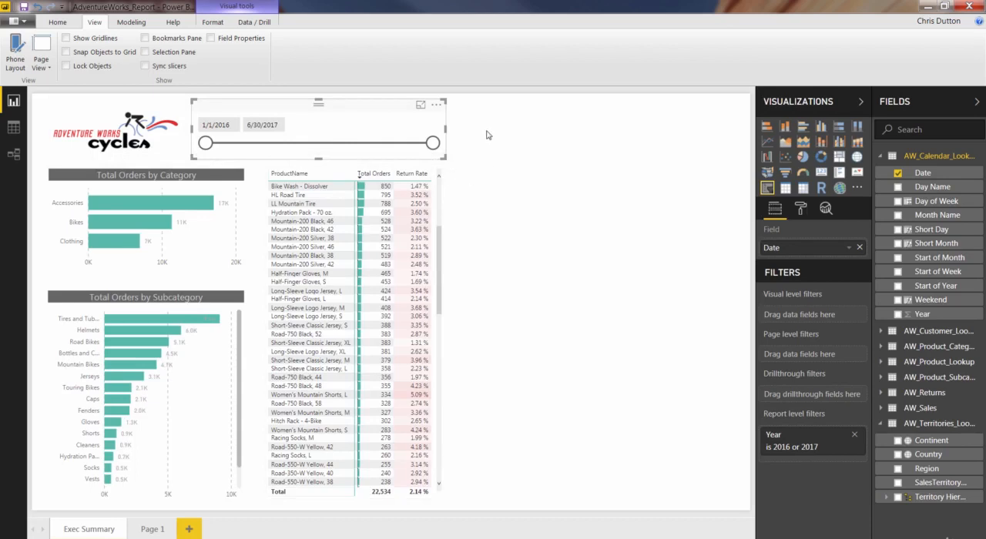
{"action": "mouse_move", "coordinate": [407, 127]}
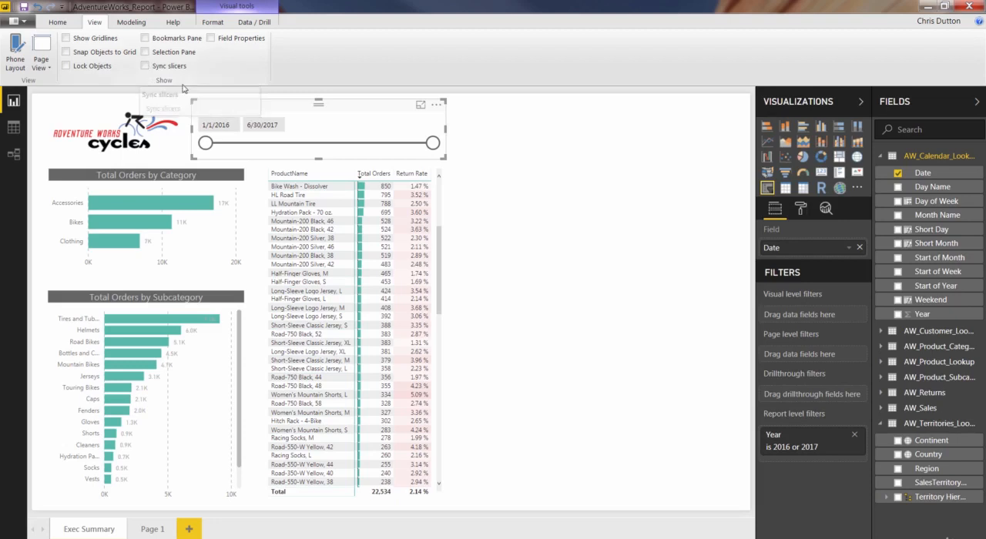
Show the Sync slicers pane listing Exec Summary and Page 1 for the Date slicer
{"action": "left_click", "coordinate": [145, 65]}
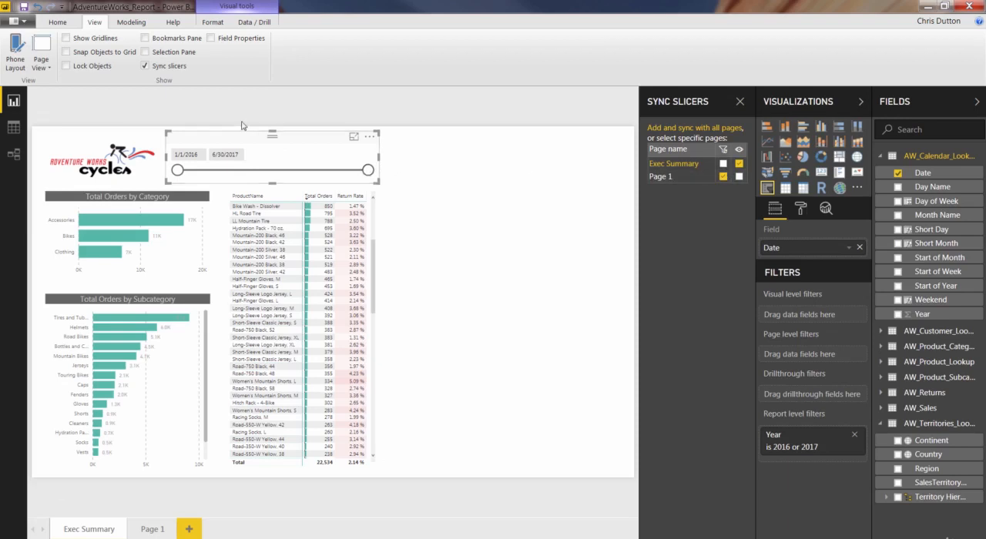
{"action": "mouse_move", "coordinate": [368, 141]}
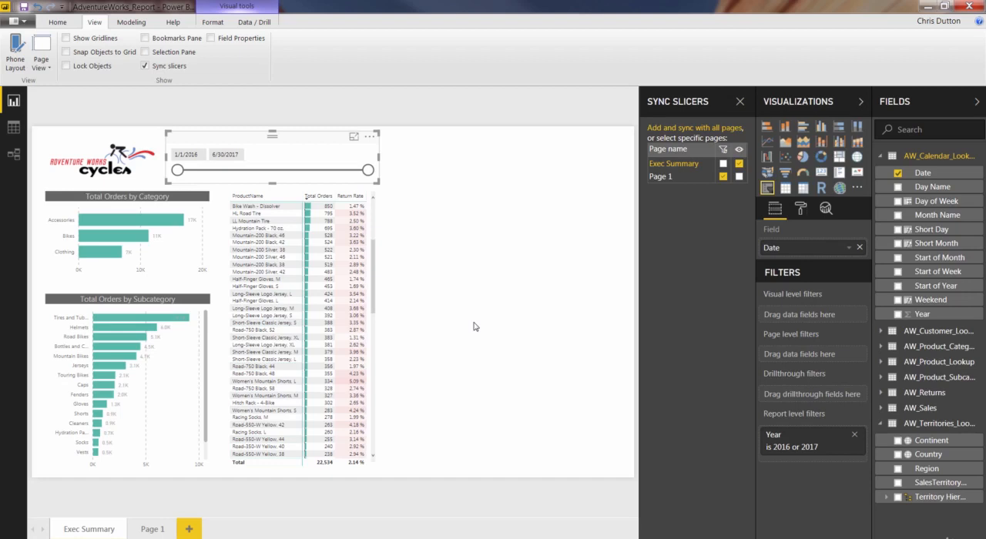
{"action": "mouse_move", "coordinate": [259, 176]}
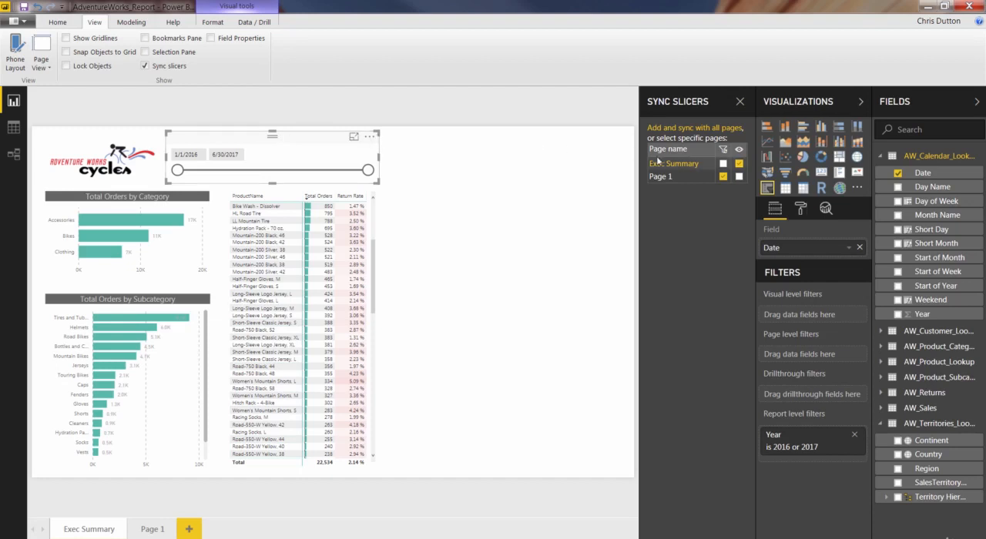
{"action": "mouse_move", "coordinate": [666, 177]}
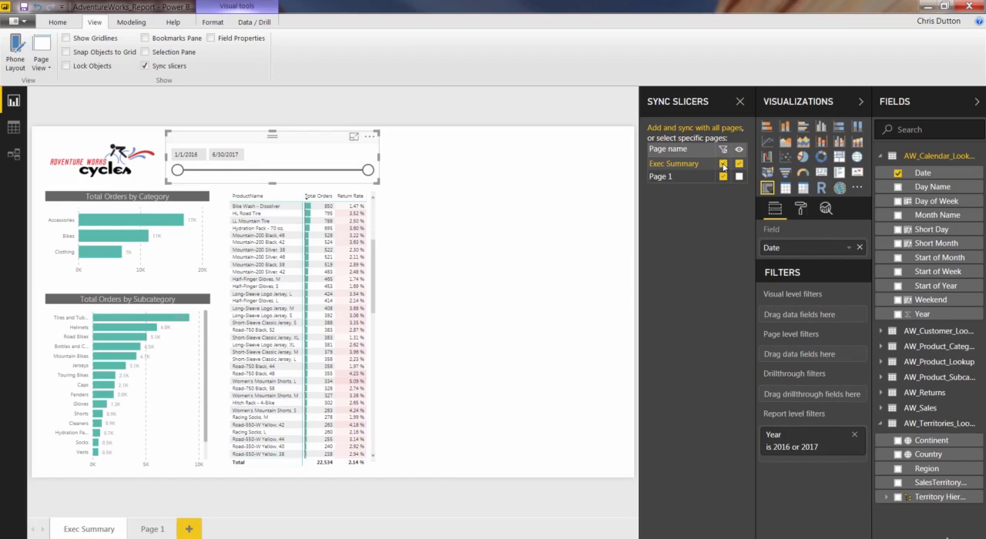
{"action": "mouse_move", "coordinate": [738, 175]}
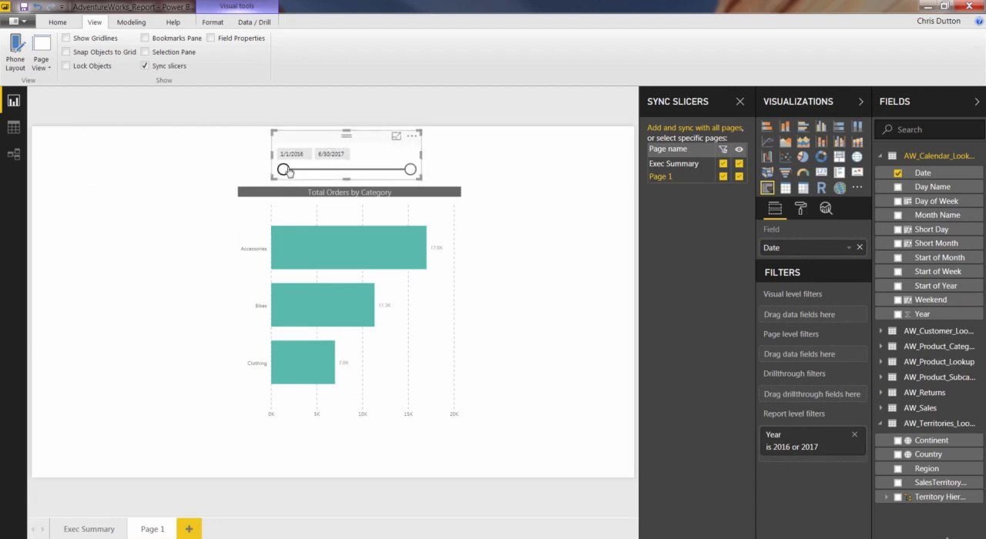
Adjust the synced Date slicer across Page 1 and Exec Summary, ending at 1/23/2016–6/30/2017
{"action": "left_click_drag", "start_coordinate": [285, 168], "coordinate": [327, 168]}
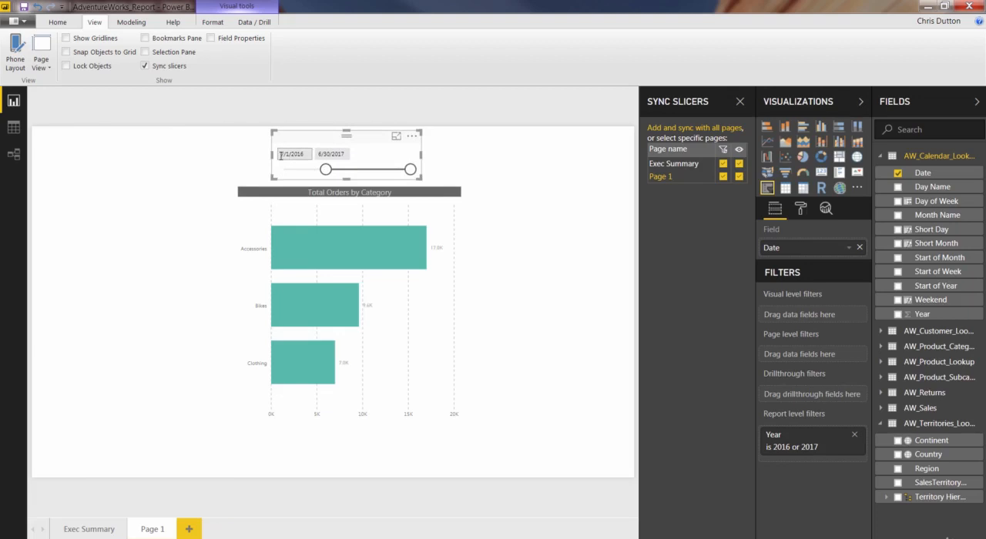
{"action": "left_click", "coordinate": [88, 530]}
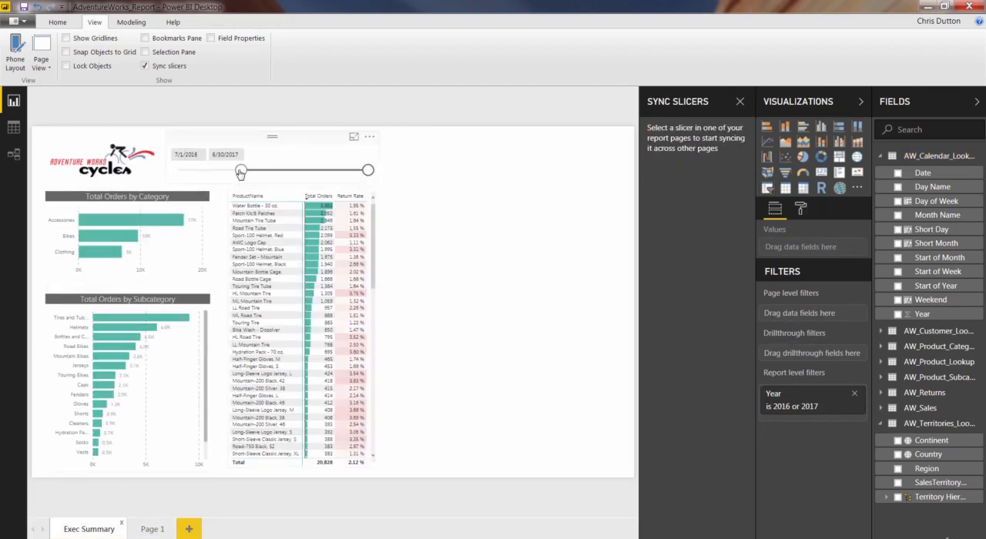
{"action": "left_click", "coordinate": [274, 170]}
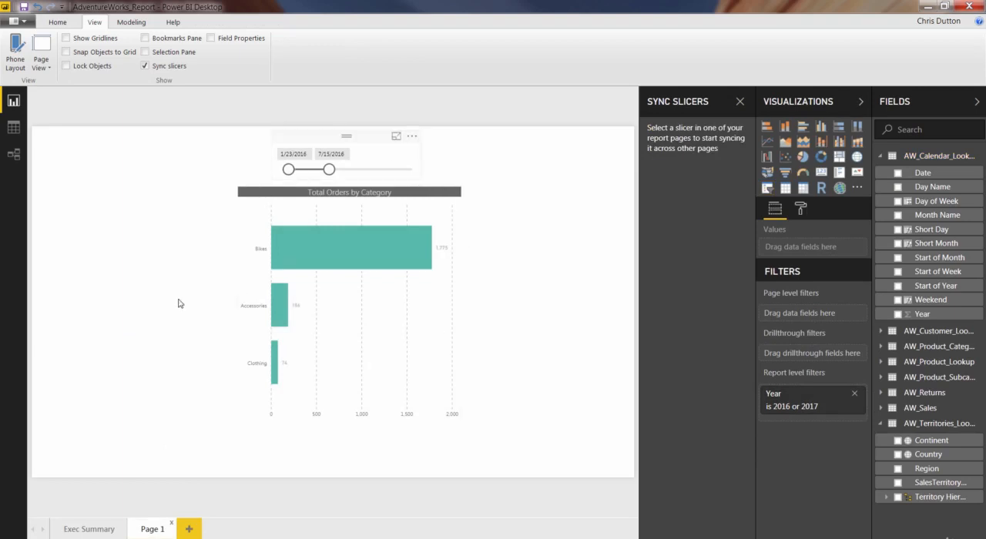
{"action": "left_click", "coordinate": [89, 530]}
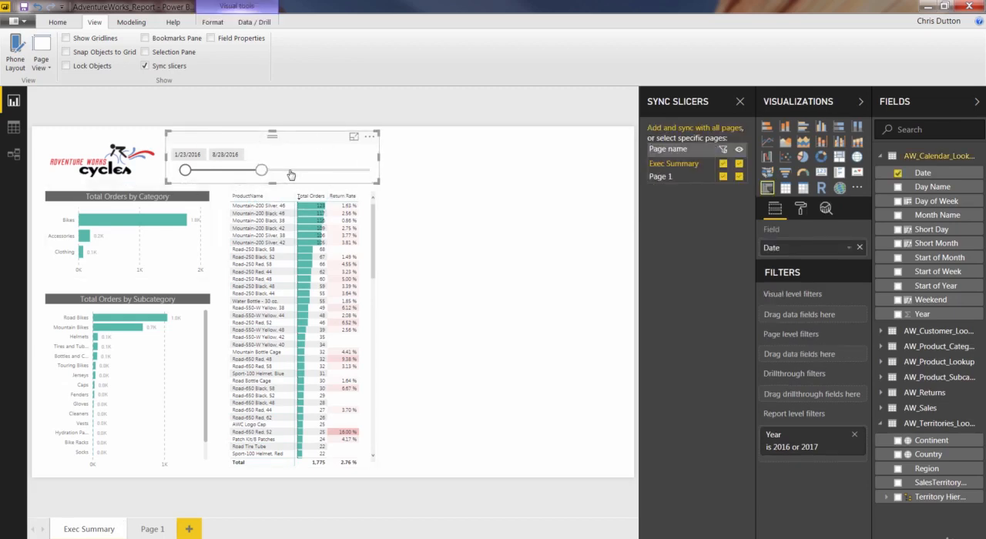
{"action": "left_click_drag", "start_coordinate": [261, 169], "coordinate": [369, 169]}
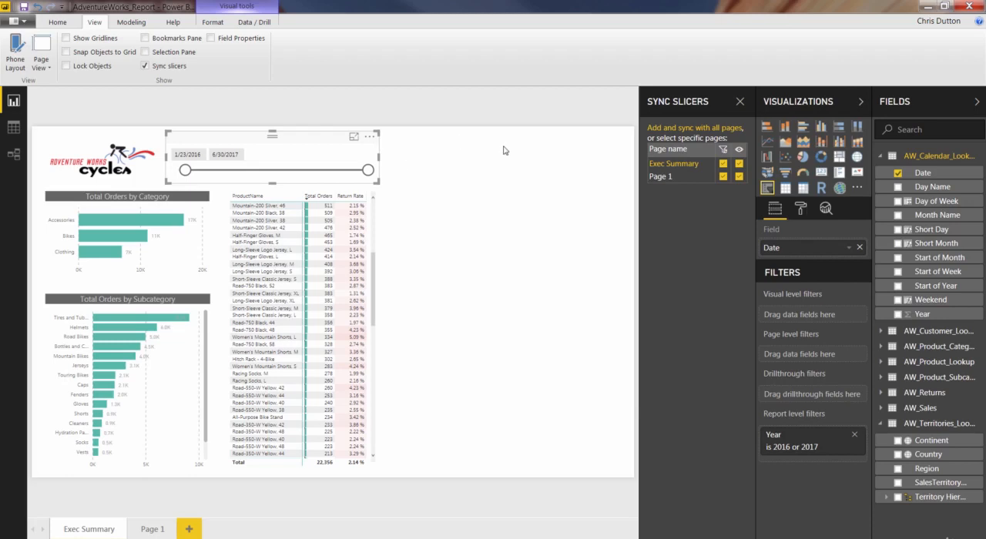
{"action": "mouse_move", "coordinate": [669, 205]}
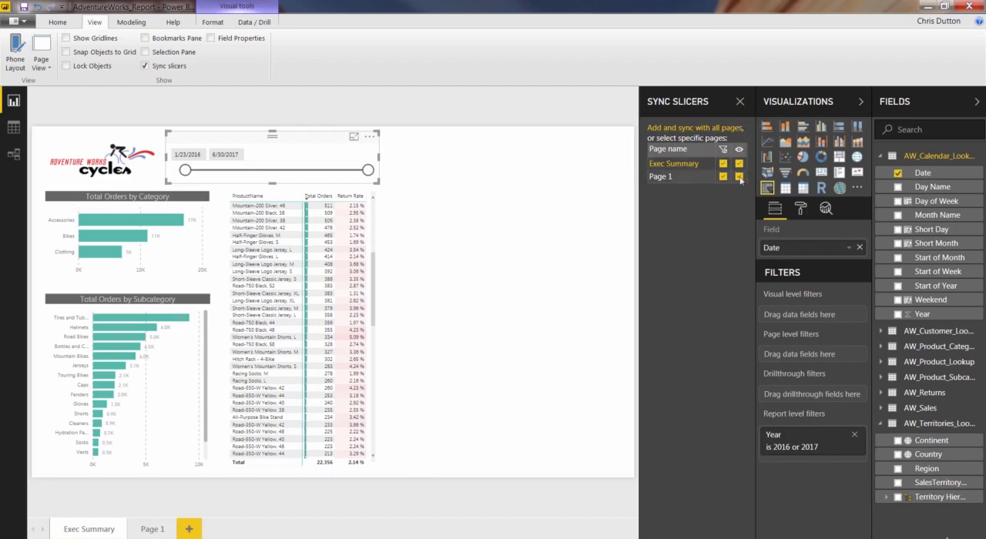
Unsync the Date slicer from Page 1 and close the Sync slicers pane
{"action": "left_click", "coordinate": [740, 176]}
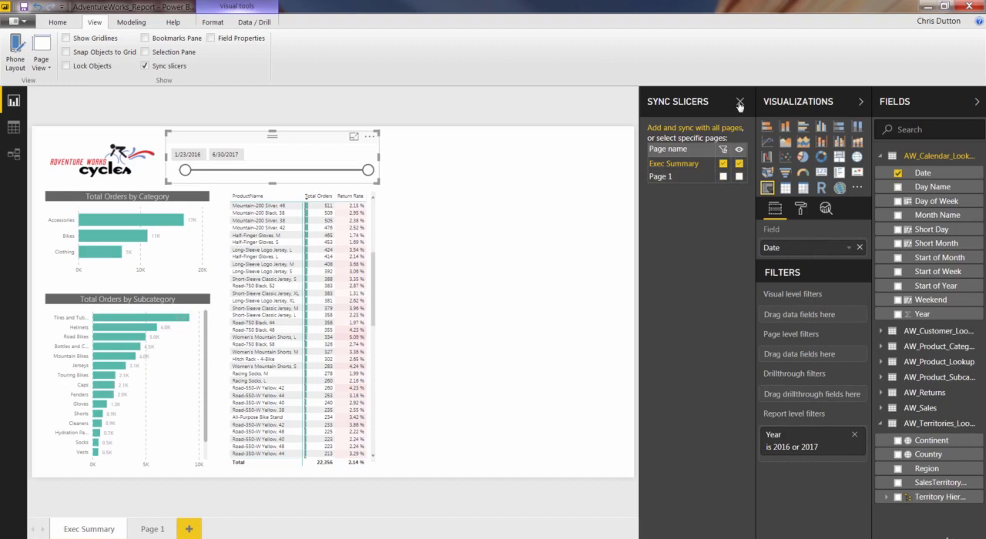
{"action": "left_click", "coordinate": [739, 102]}
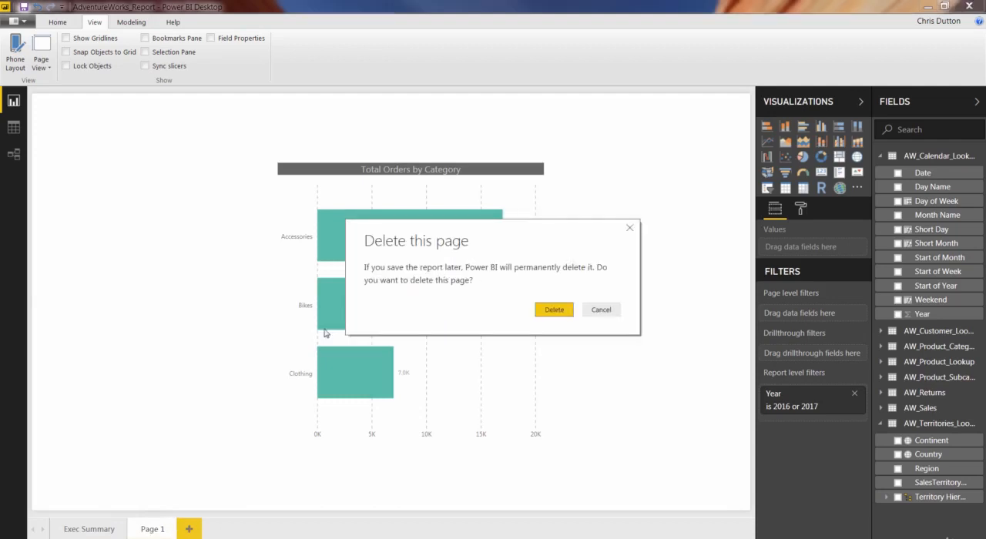
Confirm deleting Page 1, leaving Exec Summary as the only page
{"action": "left_click", "coordinate": [555, 309]}
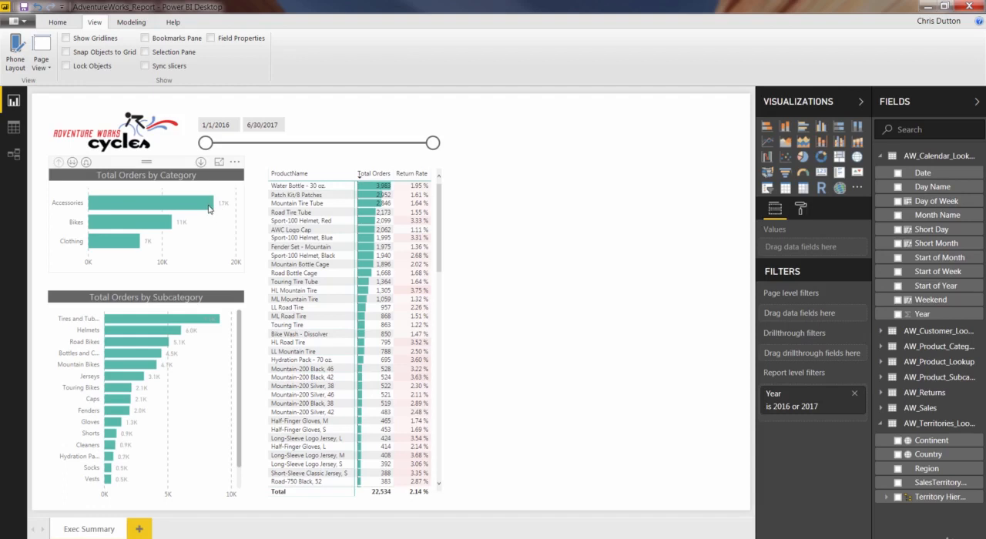
{"action": "mouse_move", "coordinate": [555, 222]}
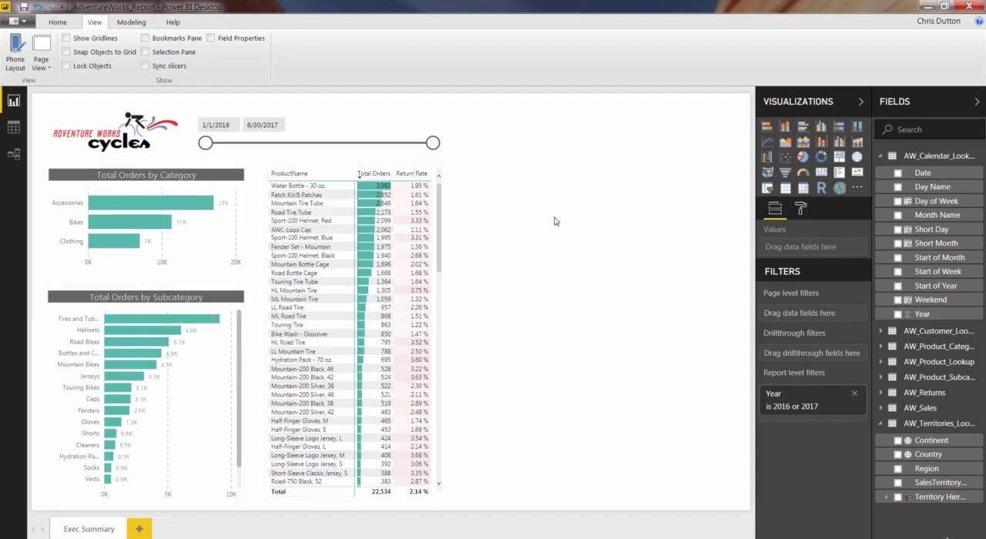